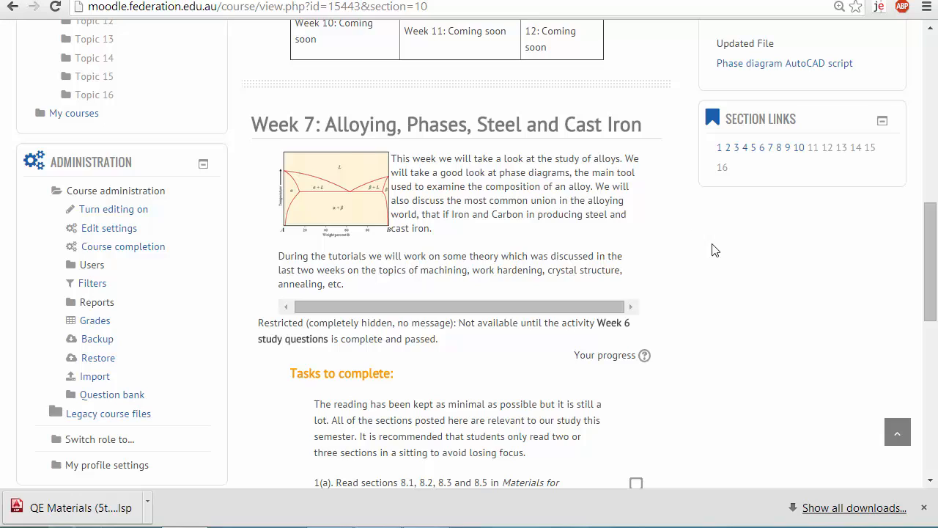
mouse_move(715, 264)
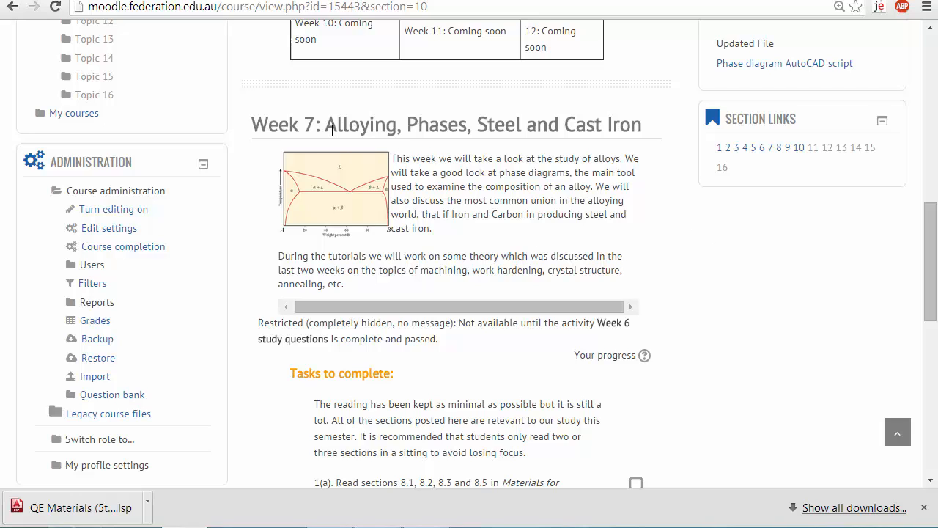
- Select the 'Alloying, Phases' heading text on the Week 7 Moodle page and clear it
double_click(345, 123)
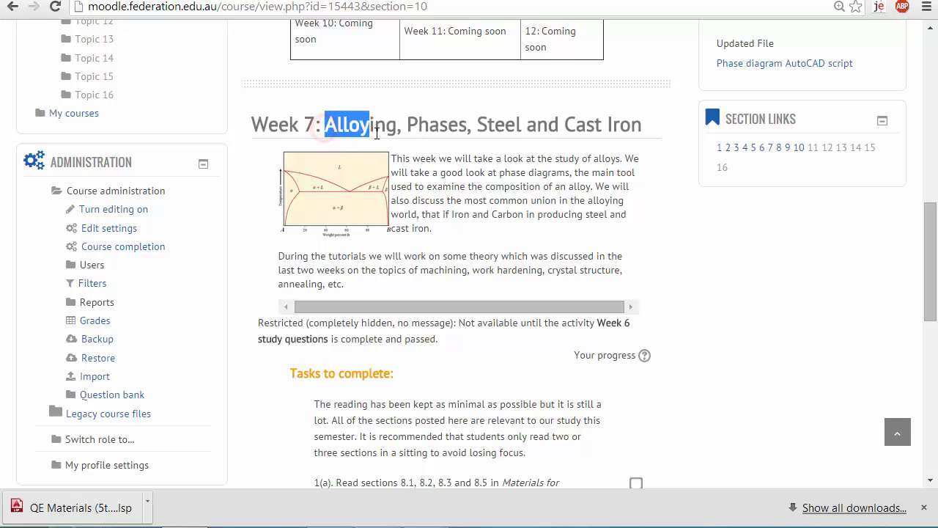
drag(349, 123, 466, 123)
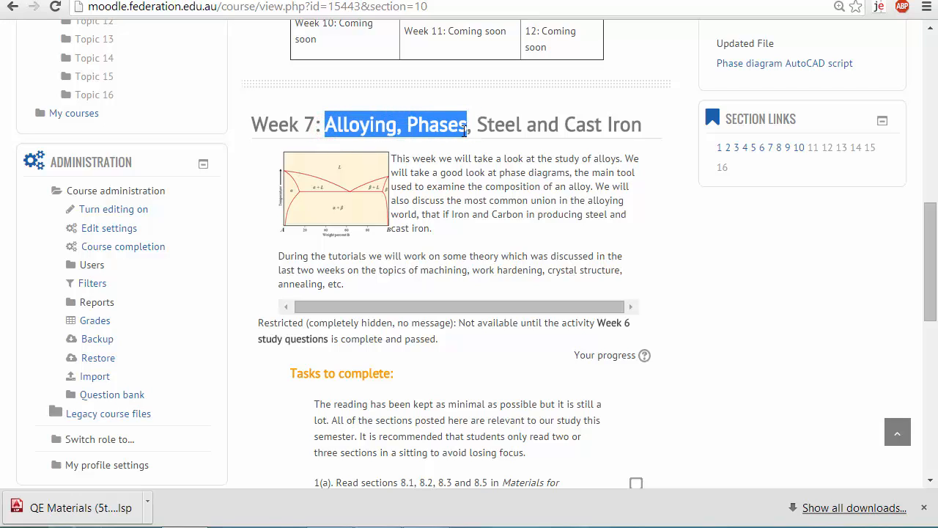
click(502, 123)
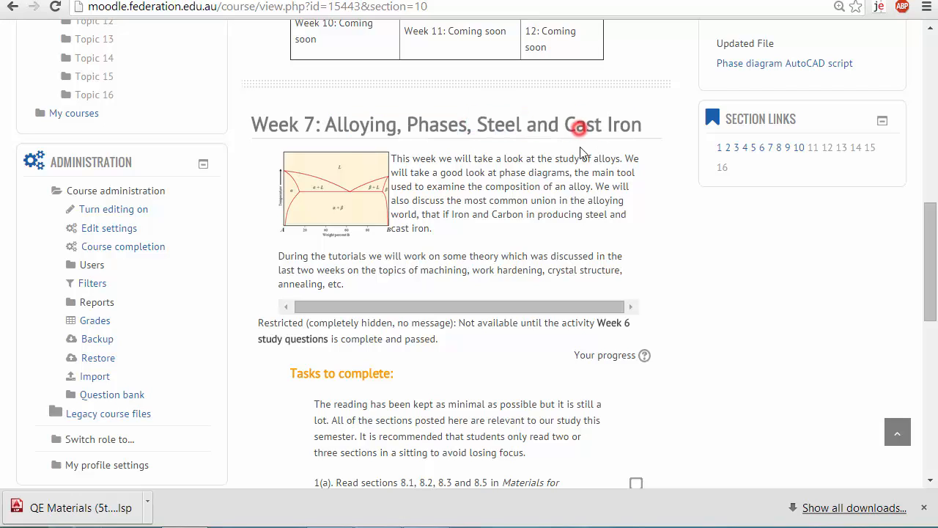
drag(326, 123, 516, 123)
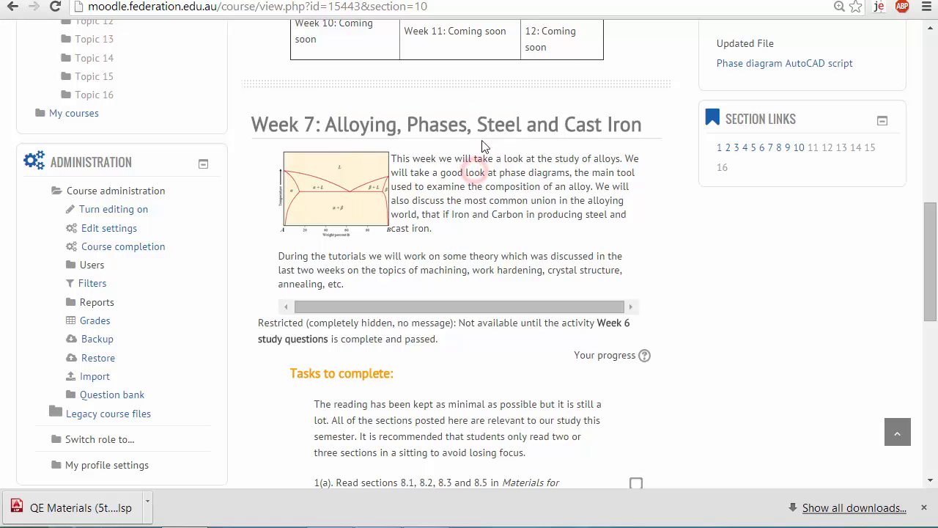
- Scroll down to the Week seven resources with the Phase diagram AutoCAD script link
scroll(down, 3)
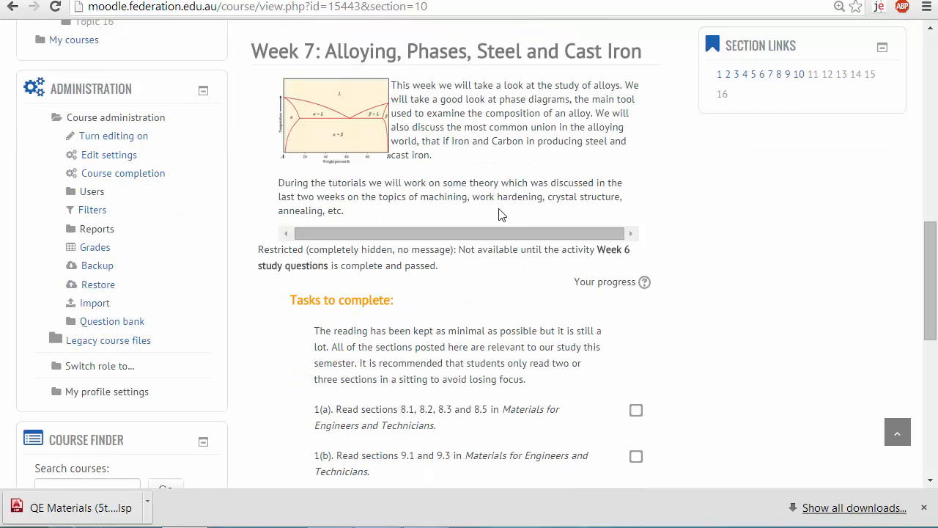
scroll(down, 3)
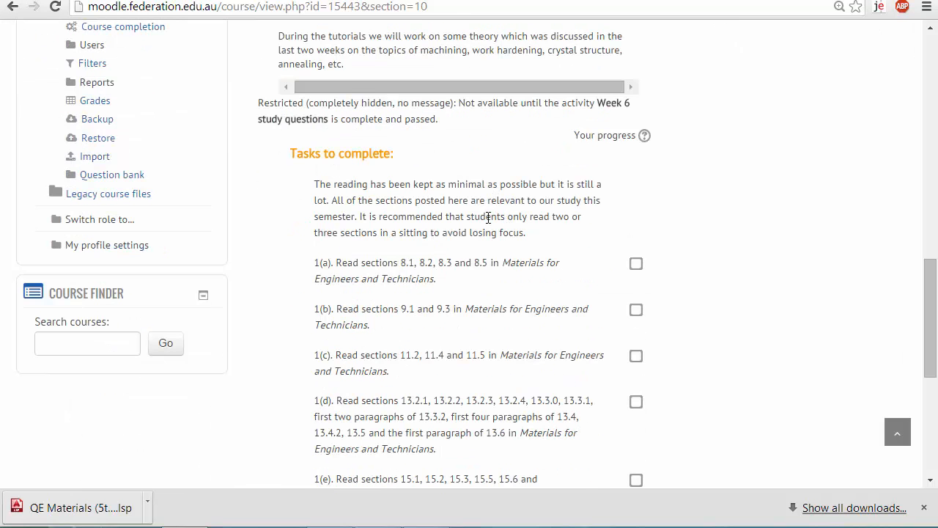
scroll(down, 3)
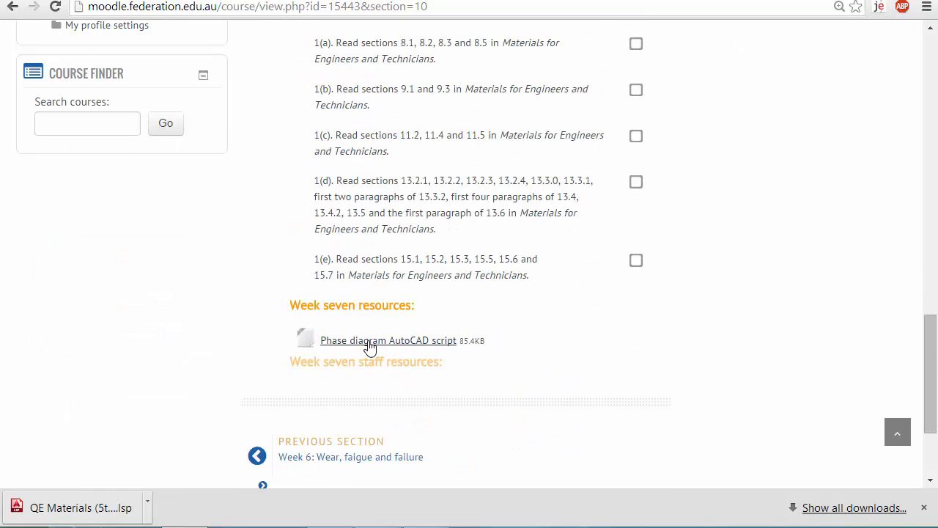
mouse_move(387, 340)
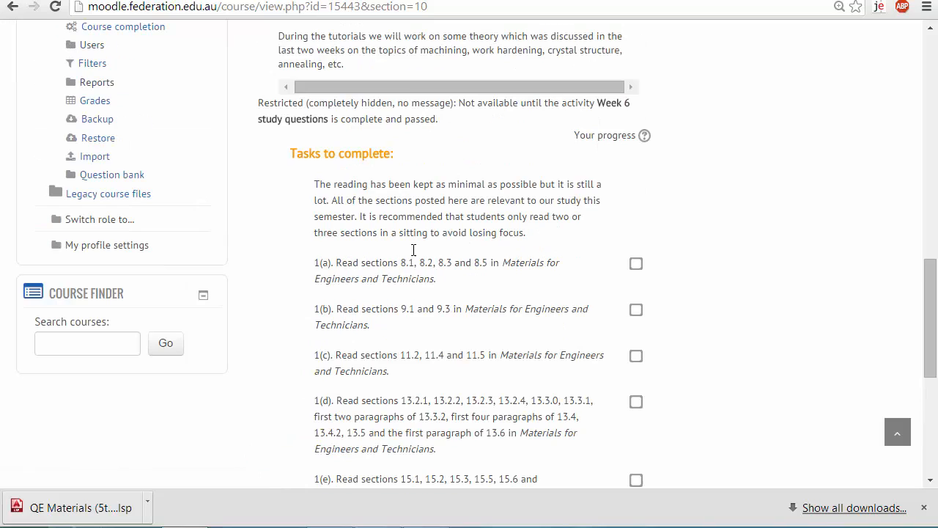
scroll(down, 3)
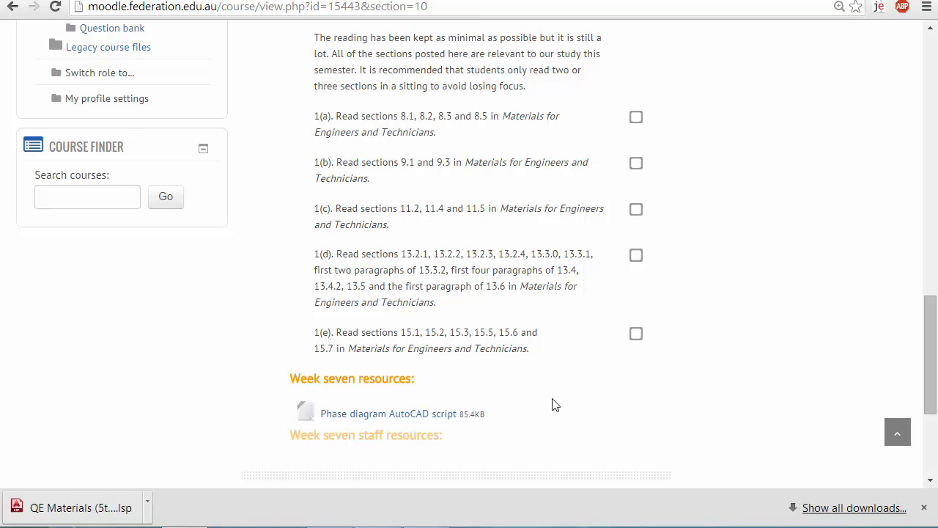
mouse_move(522, 396)
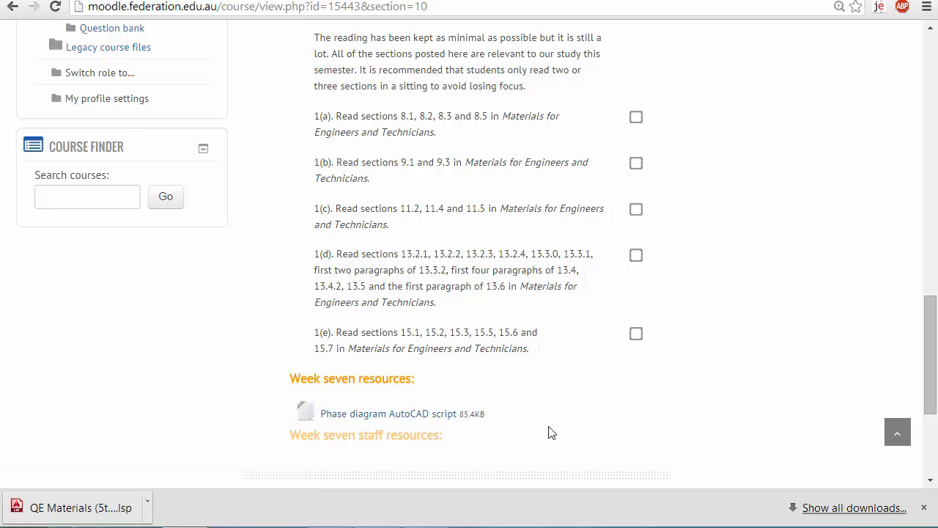
mouse_move(440, 409)
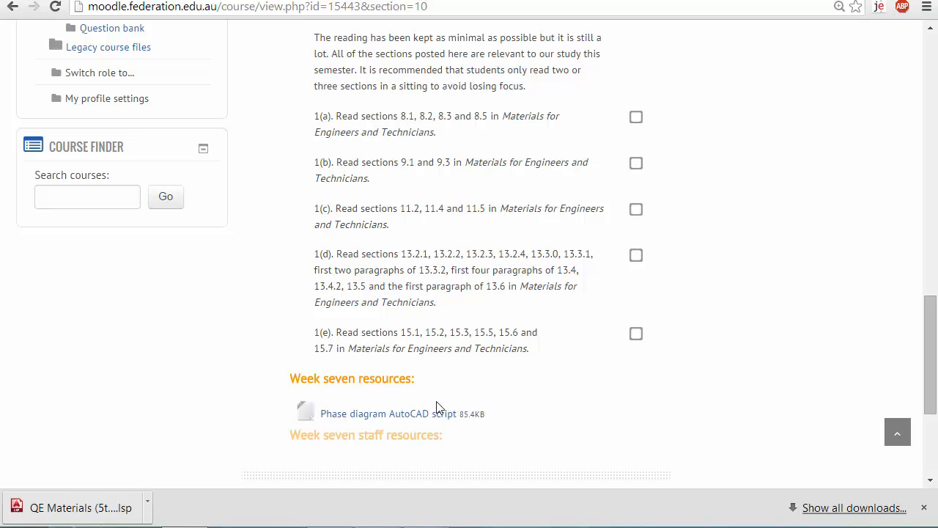
mouse_move(542, 413)
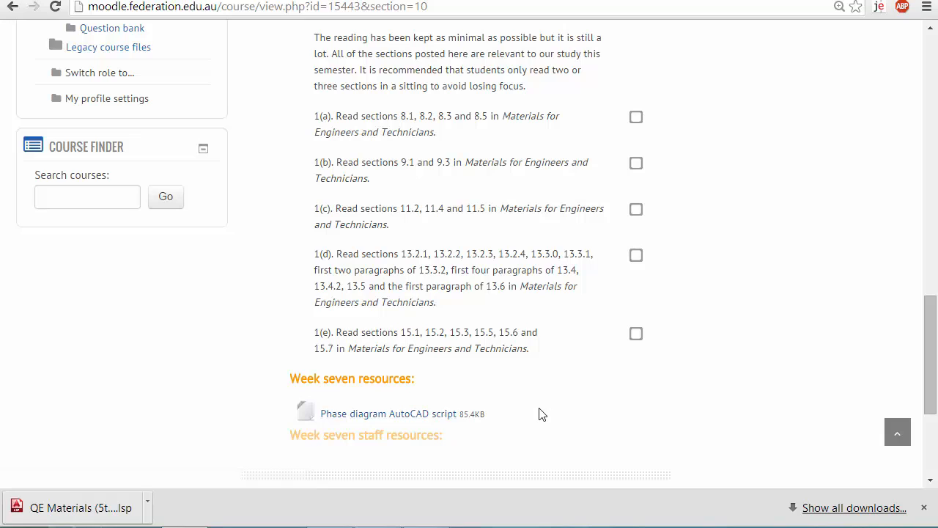
mouse_move(381, 413)
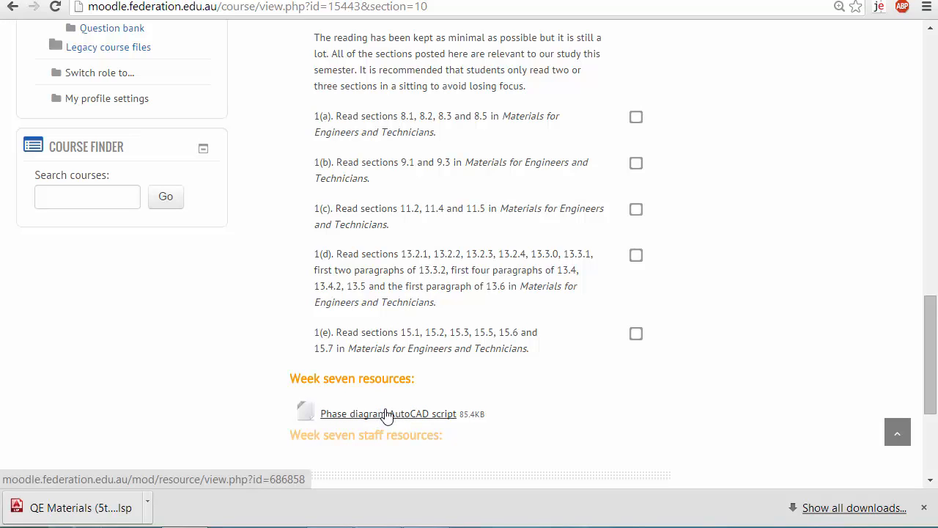
mouse_move(432, 421)
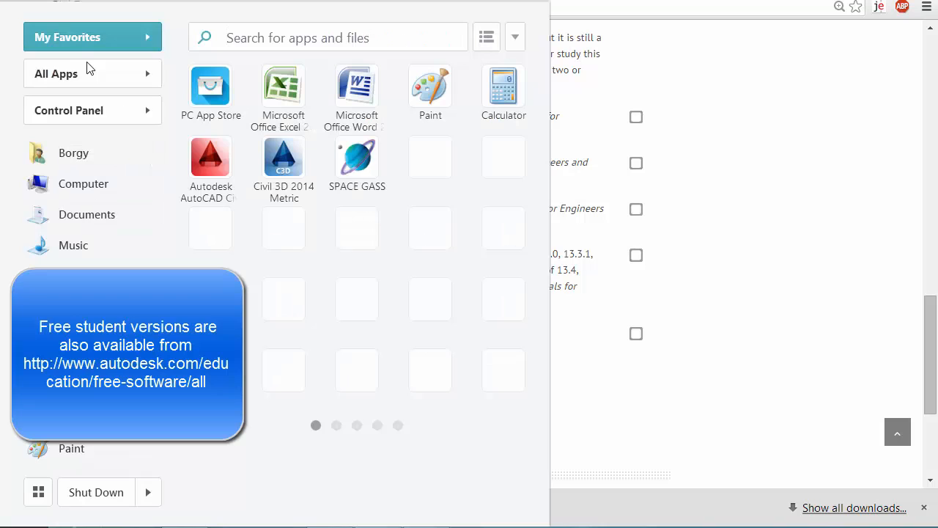
- Search the Start menu app list for 'auto' to find Autodesk AutoCAD Civil 3D
click(55, 73)
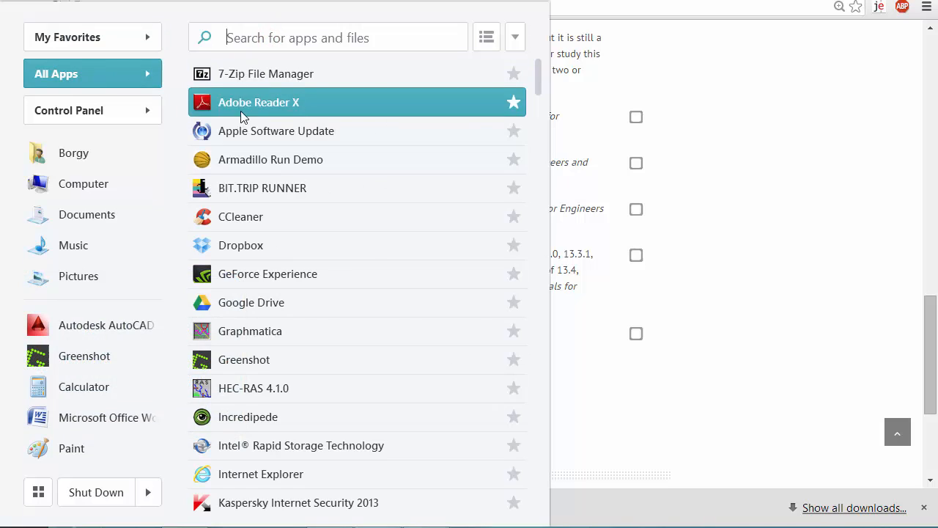
mouse_move(240, 66)
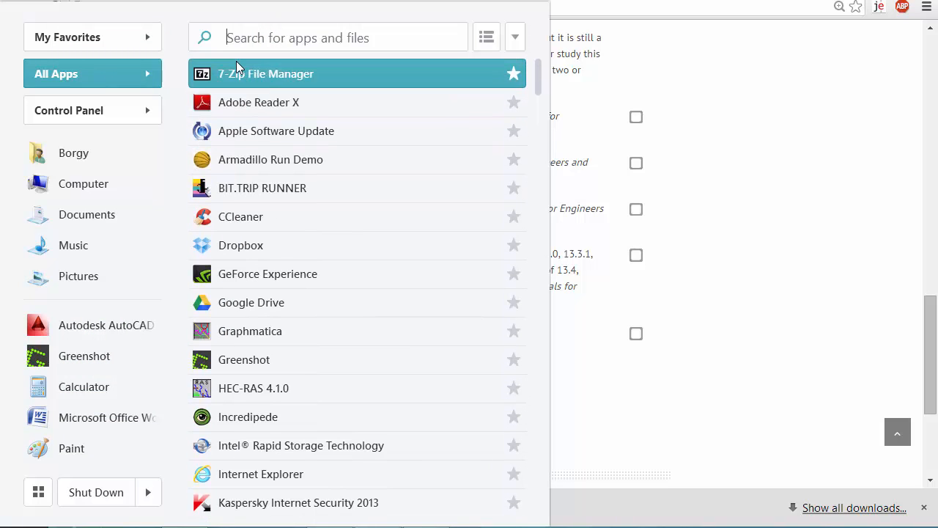
text(auto)
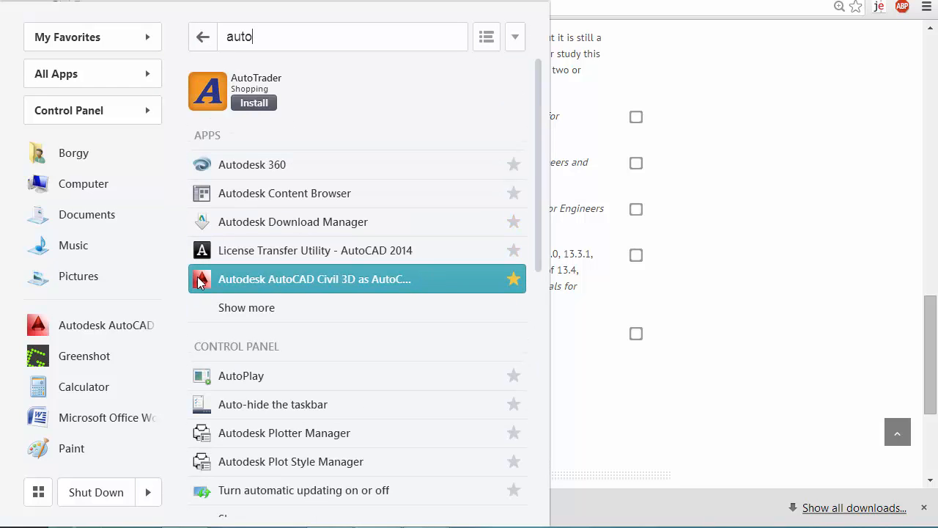
mouse_move(367, 324)
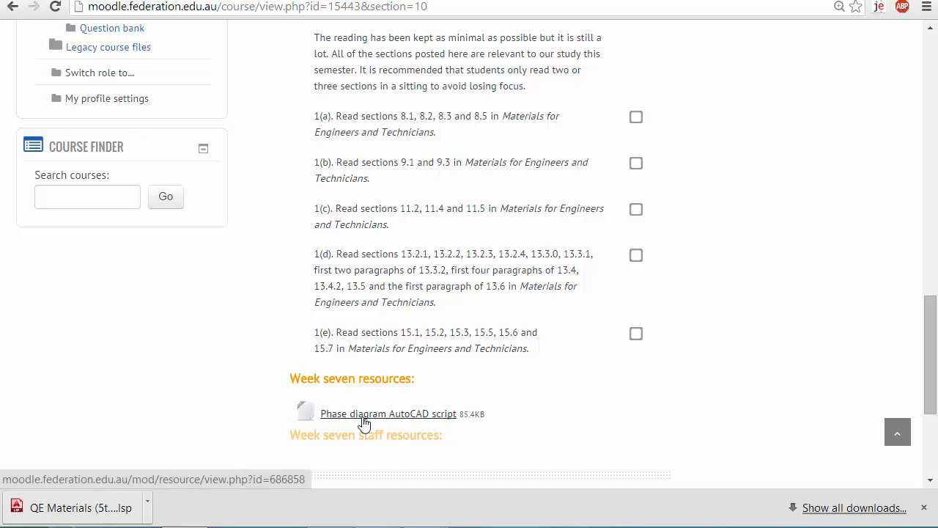
- Download the QE Materials (9th September).lsp phase diagram script to the Desktop
click(388, 413)
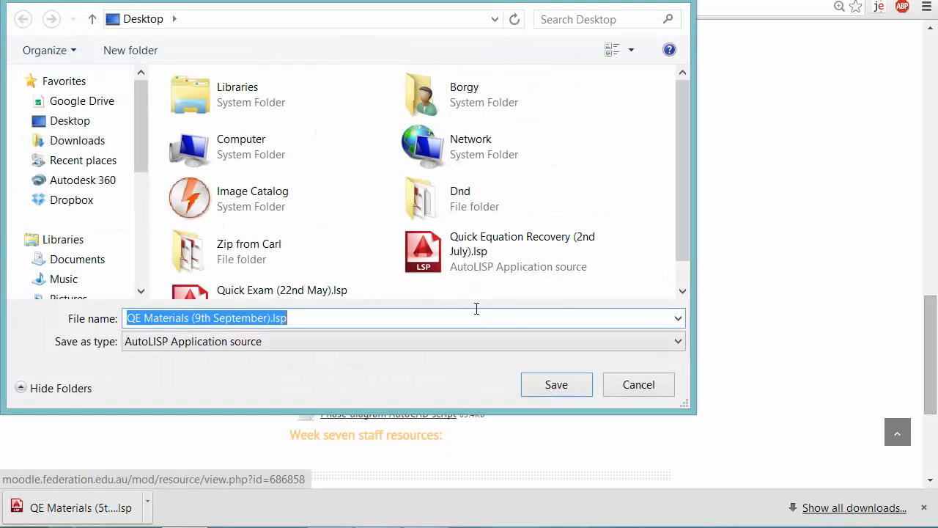
click(557, 384)
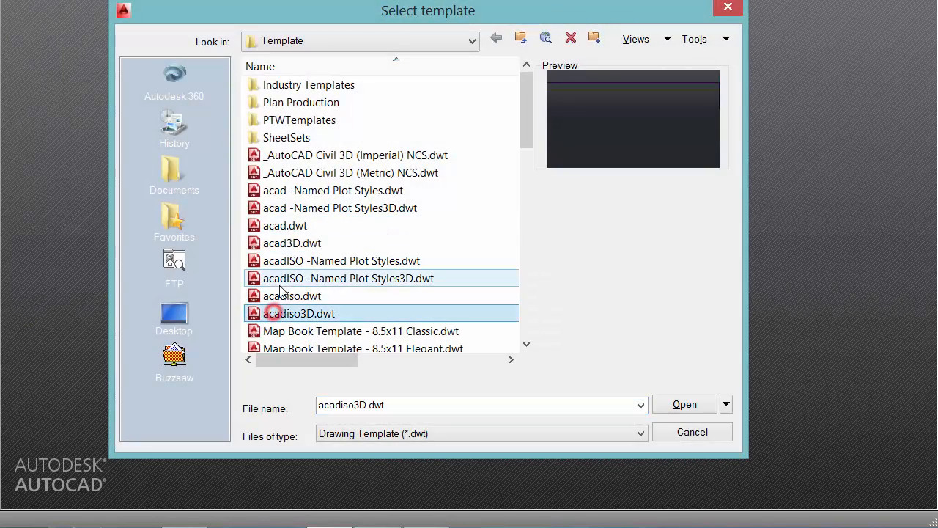
- Start a new drawing from the acadiso3D.dwt metric template
click(293, 296)
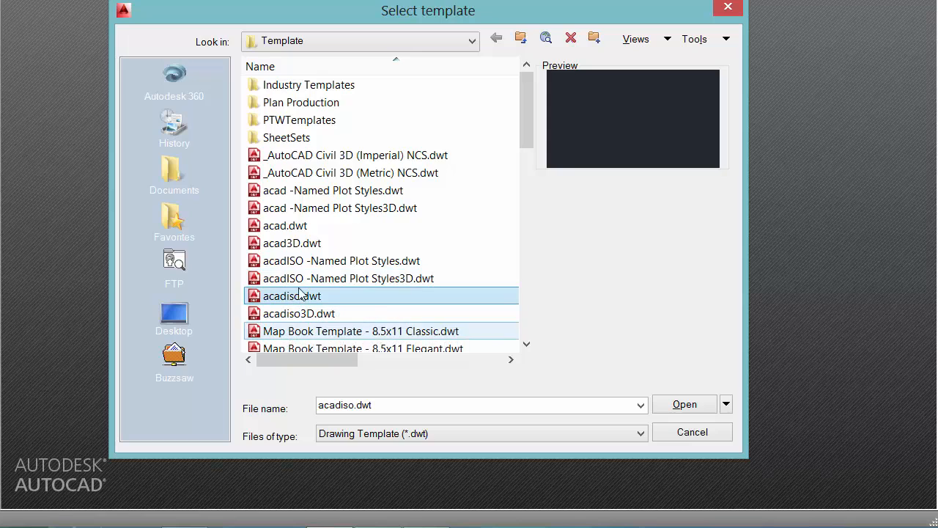
click(293, 296)
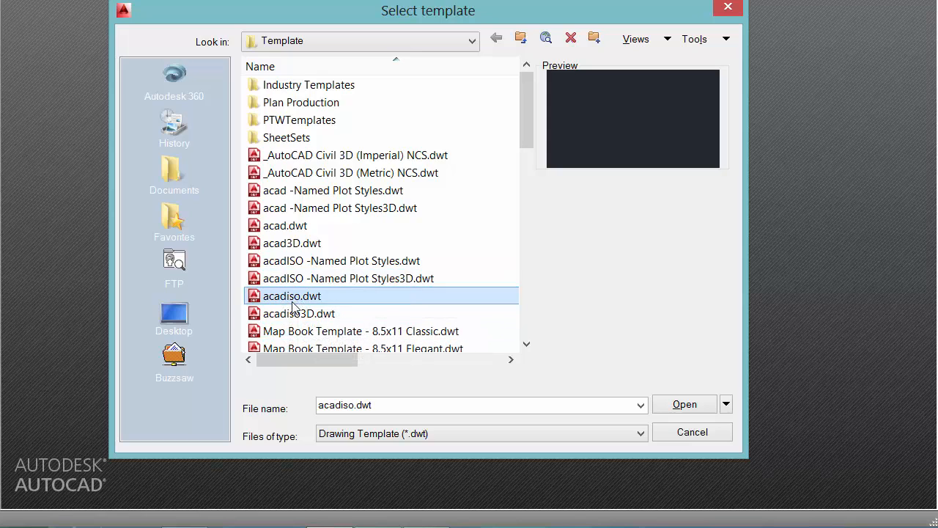
mouse_move(292, 306)
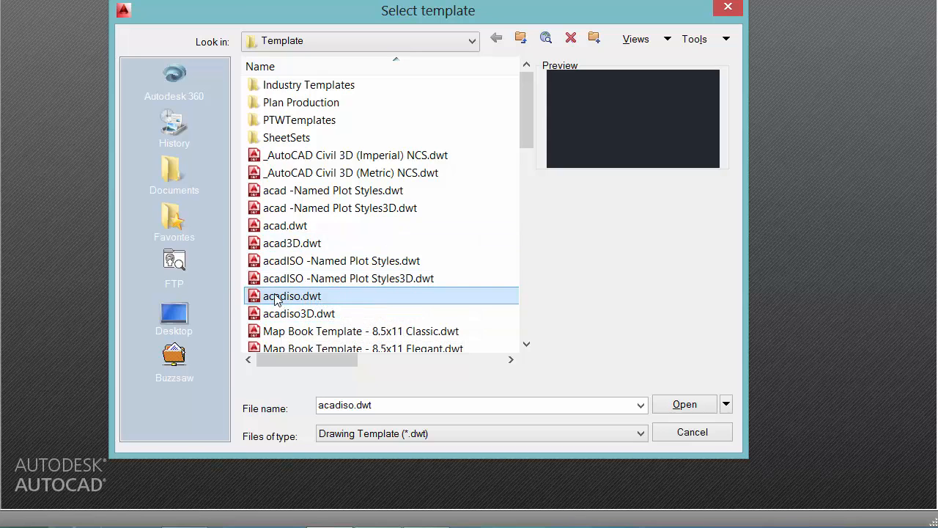
click(302, 314)
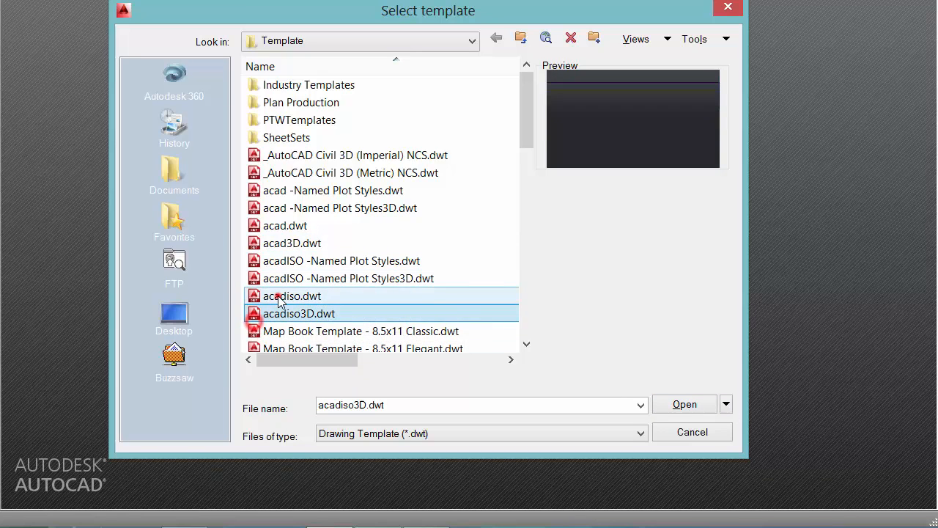
click(682, 404)
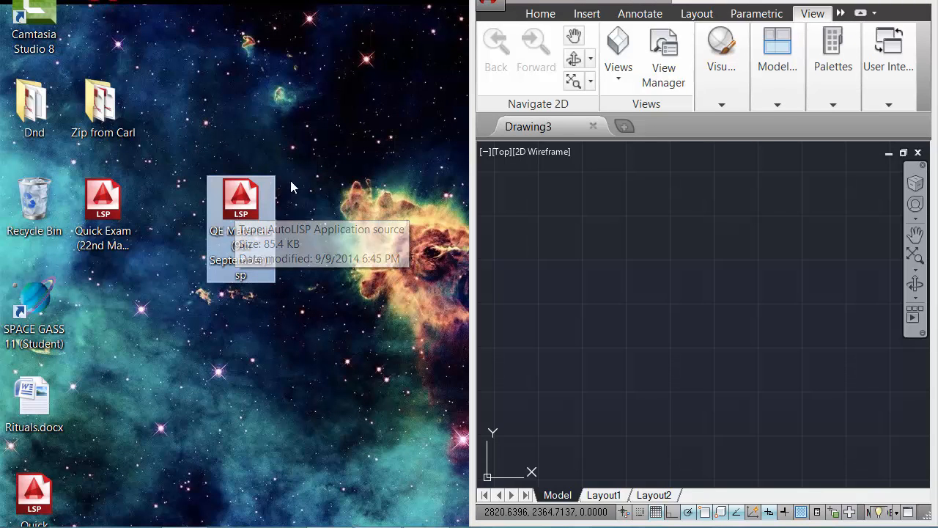
mouse_move(636, 267)
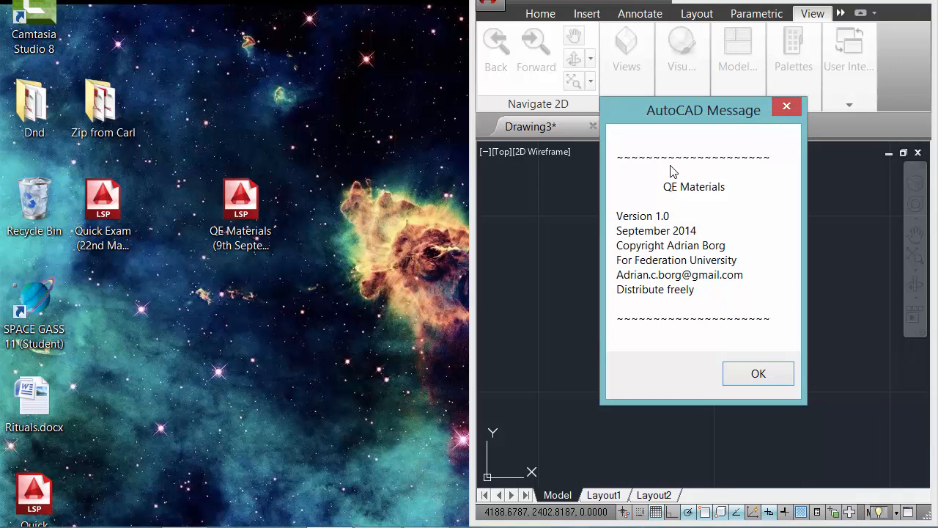
- Dismiss the QE Materials version and QE/QEA/QERESET command-list messages
click(758, 373)
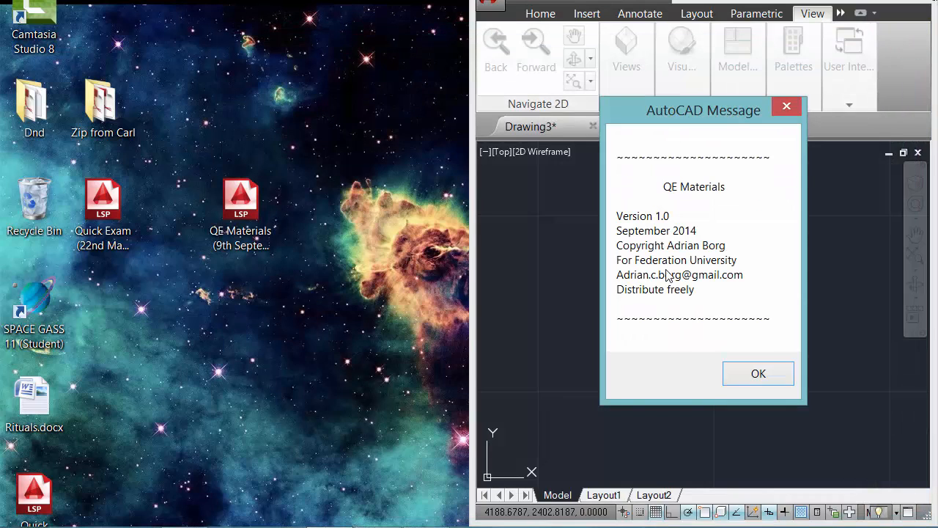
click(758, 373)
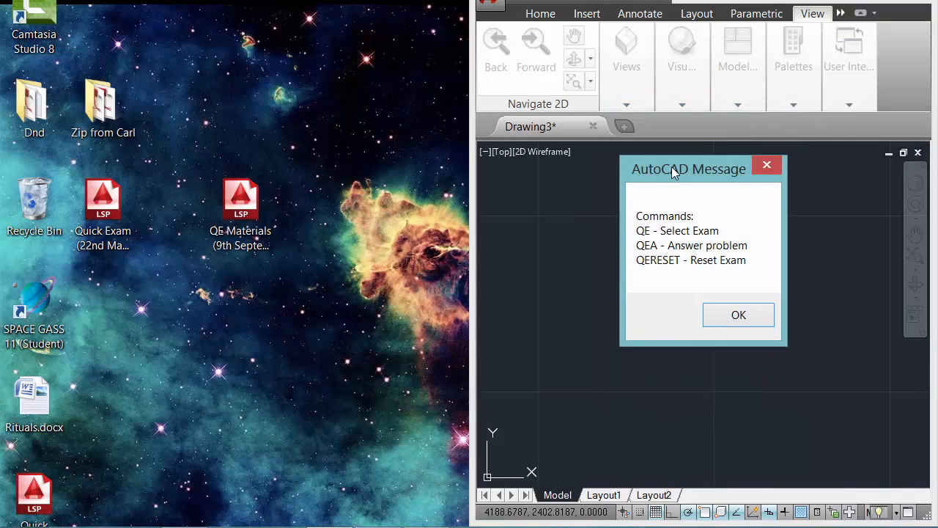
drag(687, 169, 677, 185)
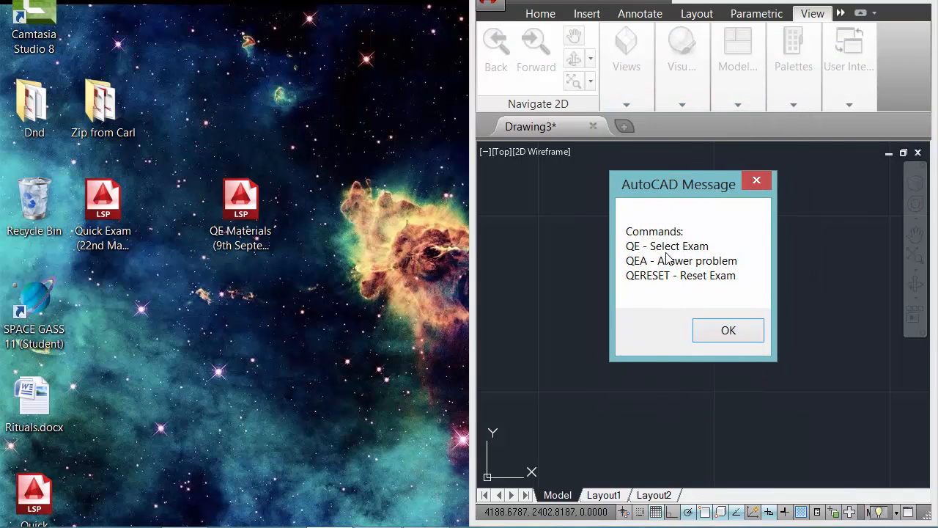
click(727, 329)
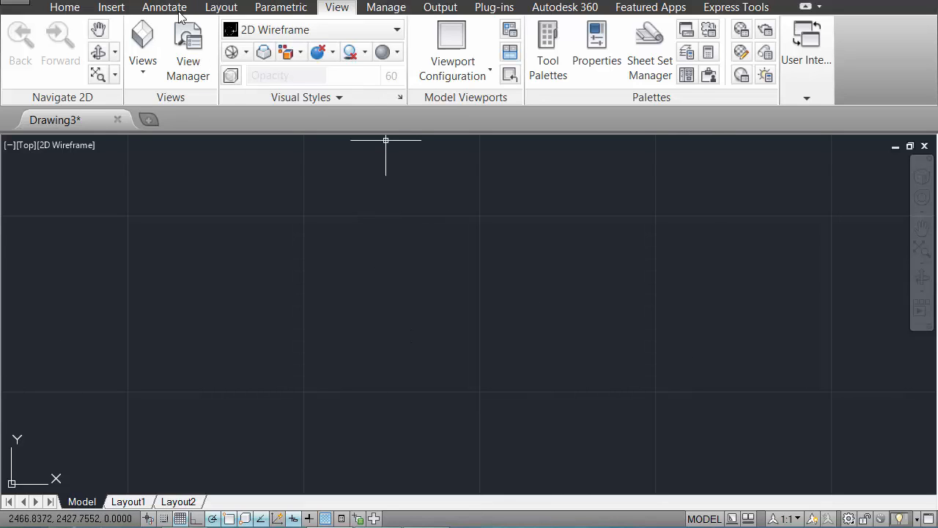
- Activate the Drawing3 workspace with the Home ribbon and start the QE quiz command
click(65, 8)
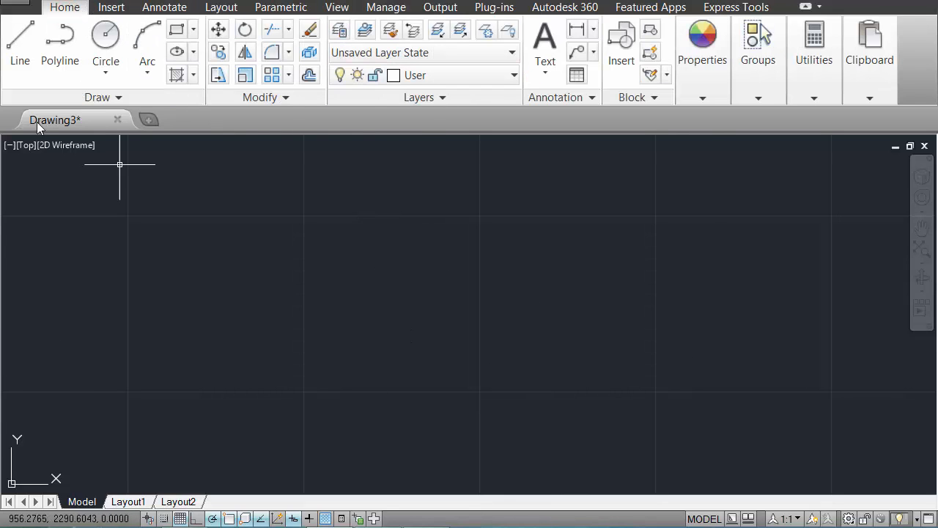
click(17, 44)
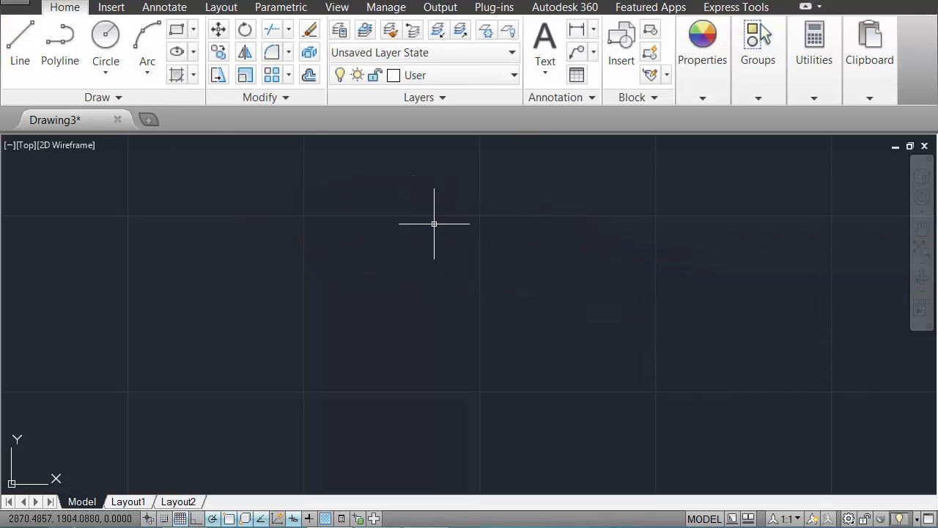
mouse_move(407, 273)
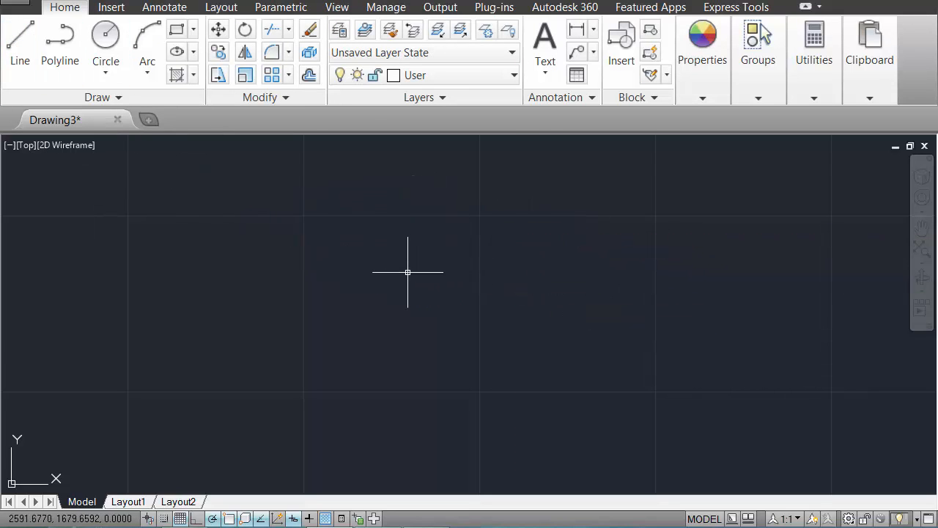
mouse_move(390, 271)
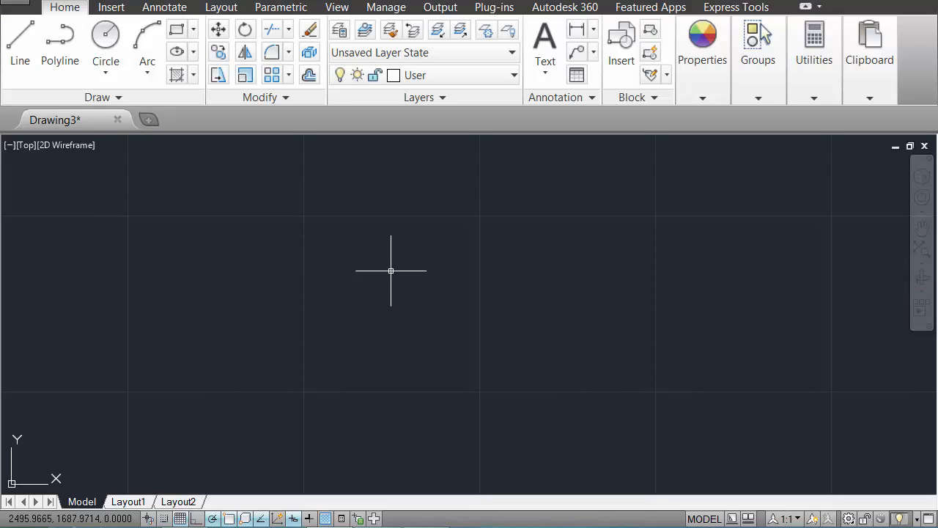
mouse_move(400, 286)
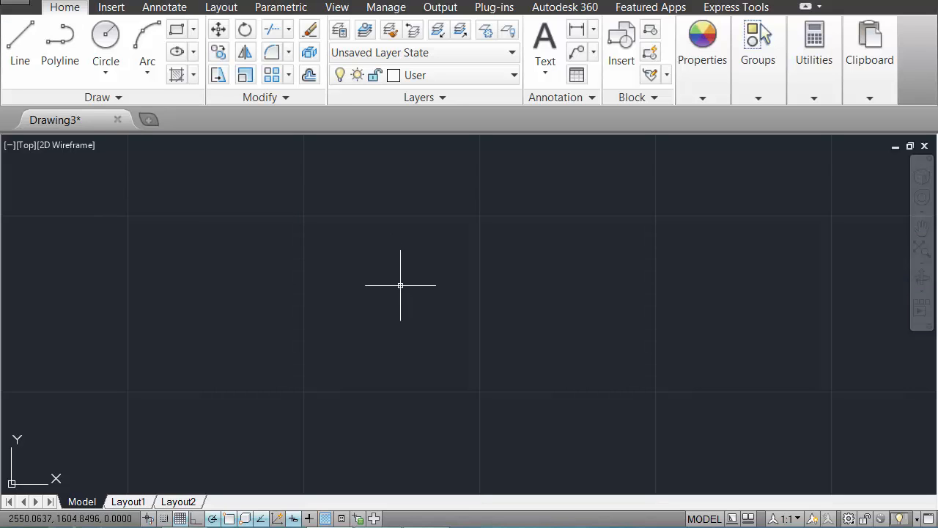
mouse_move(444, 325)
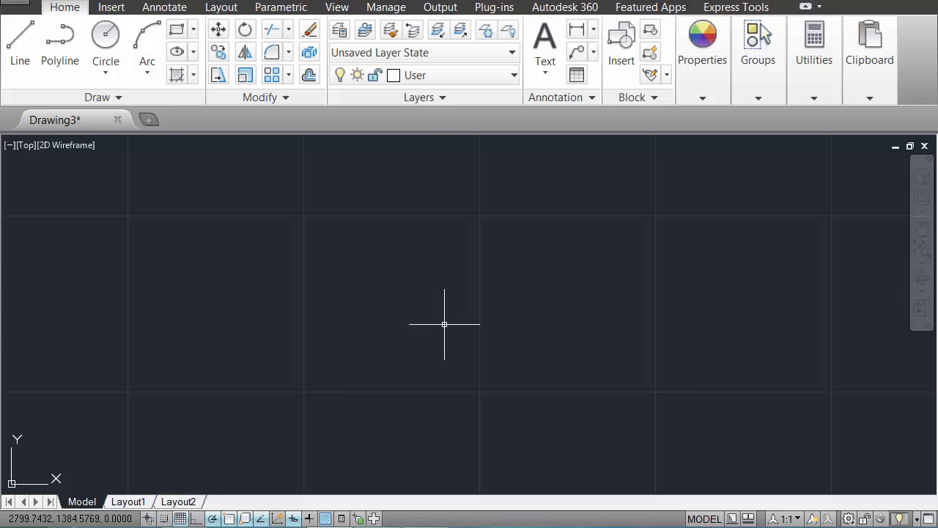
mouse_move(437, 302)
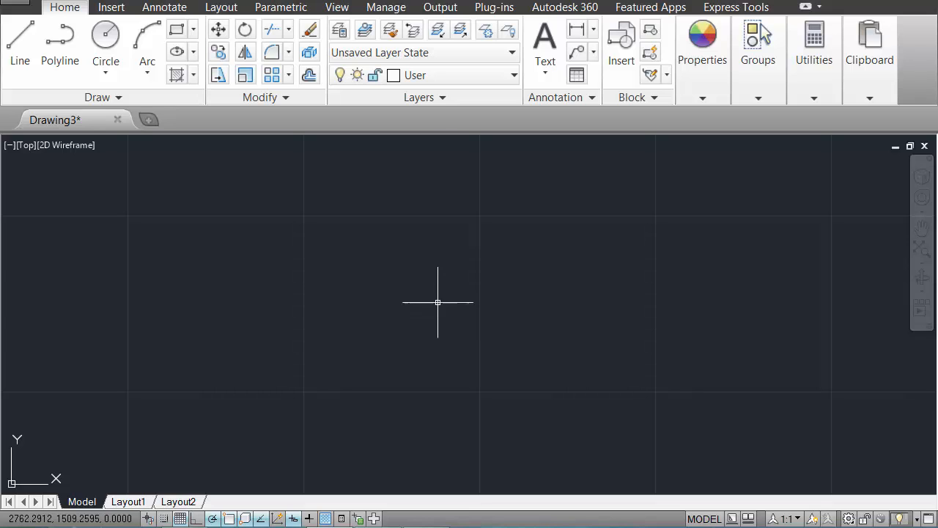
text(QE)
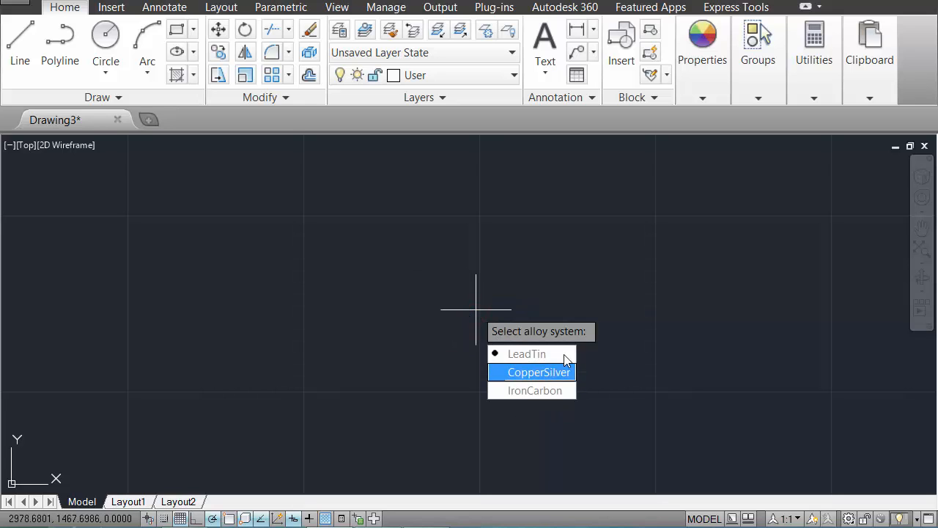
mouse_move(561, 403)
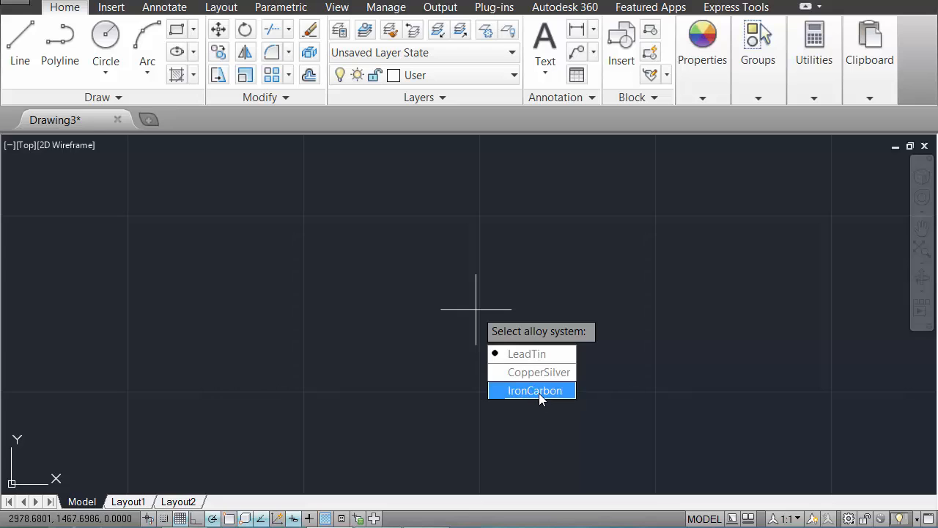
mouse_move(539, 372)
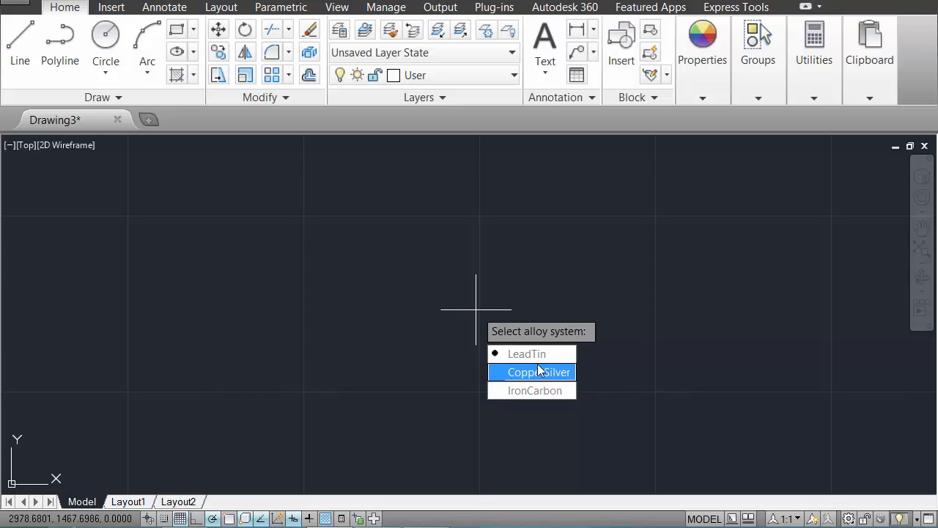
mouse_move(544, 408)
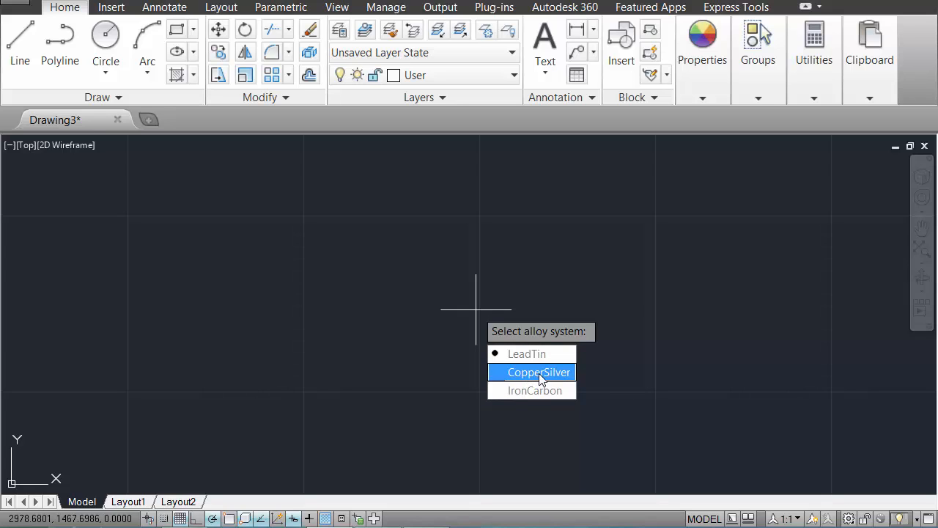
- Choose the LeadTin alloy system so the Lead-Tin phase diagram loads
click(539, 372)
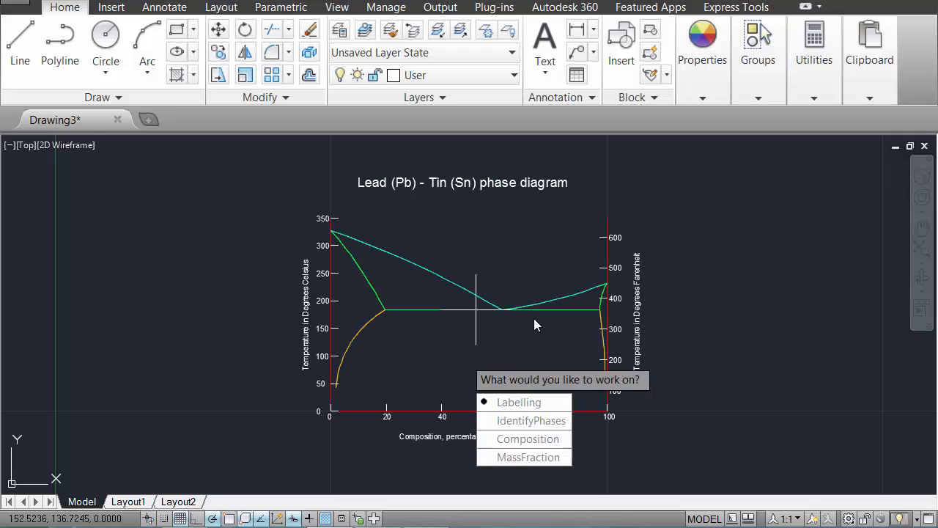
mouse_move(507, 361)
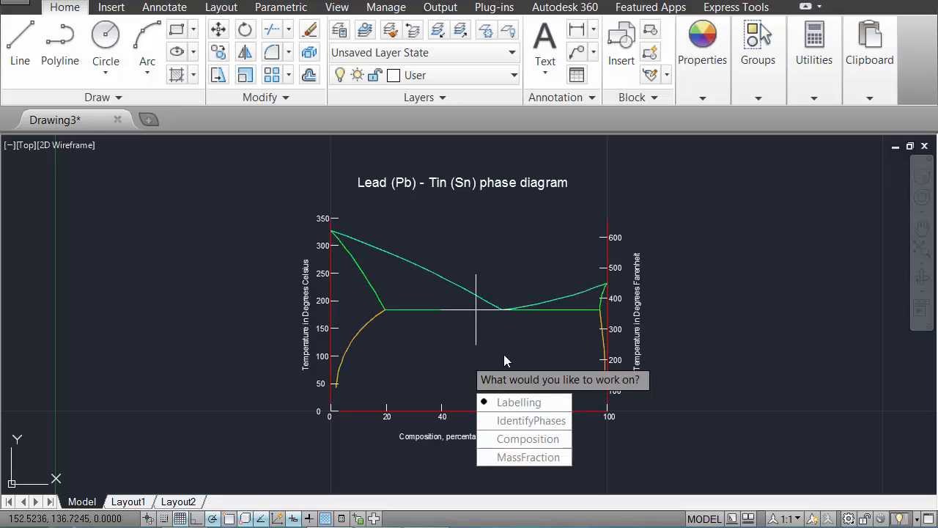
mouse_move(525, 419)
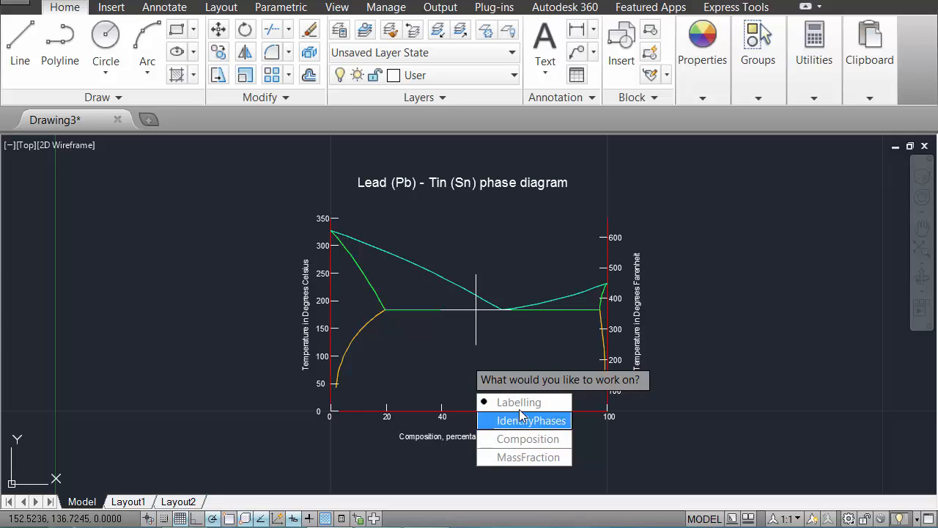
mouse_move(537, 418)
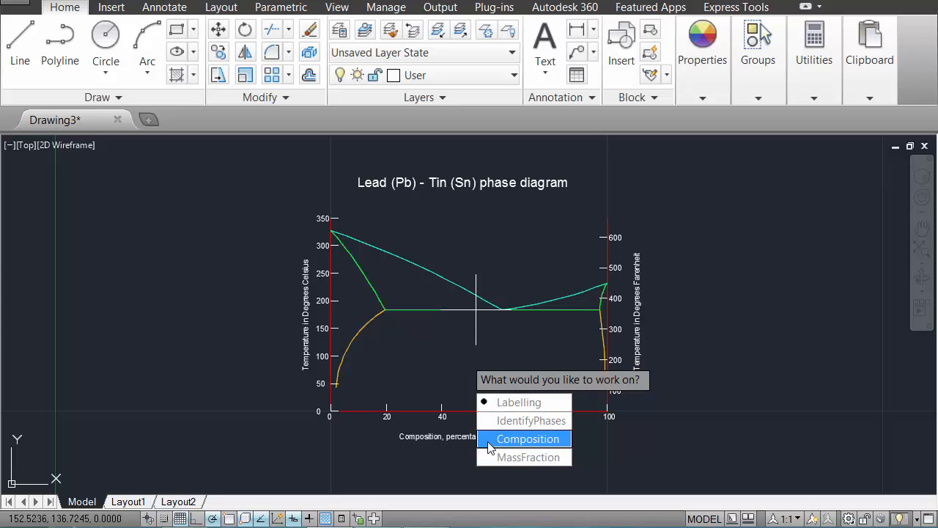
mouse_move(516, 404)
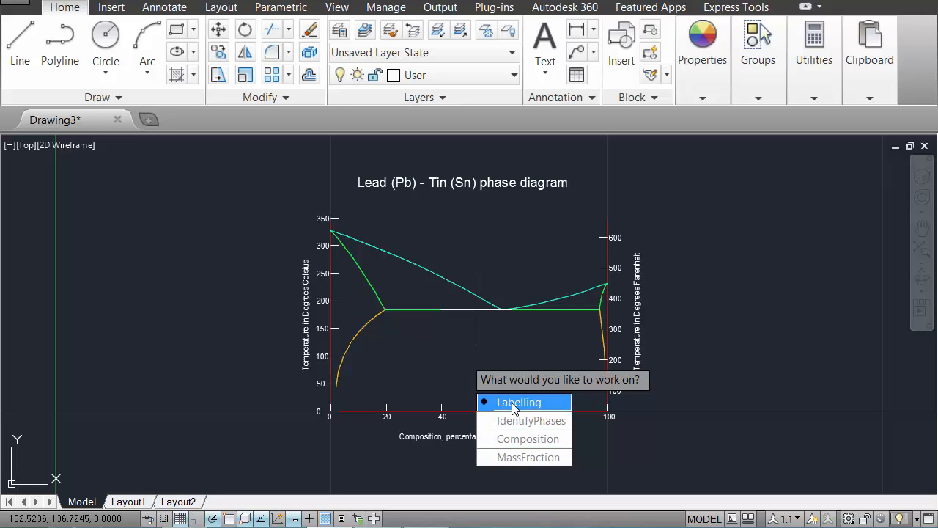
mouse_move(516, 410)
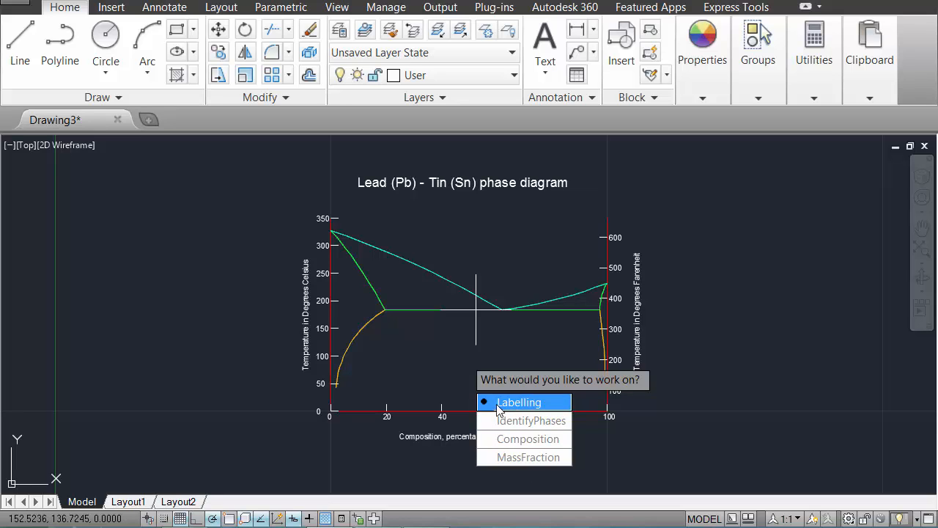
mouse_move(412, 317)
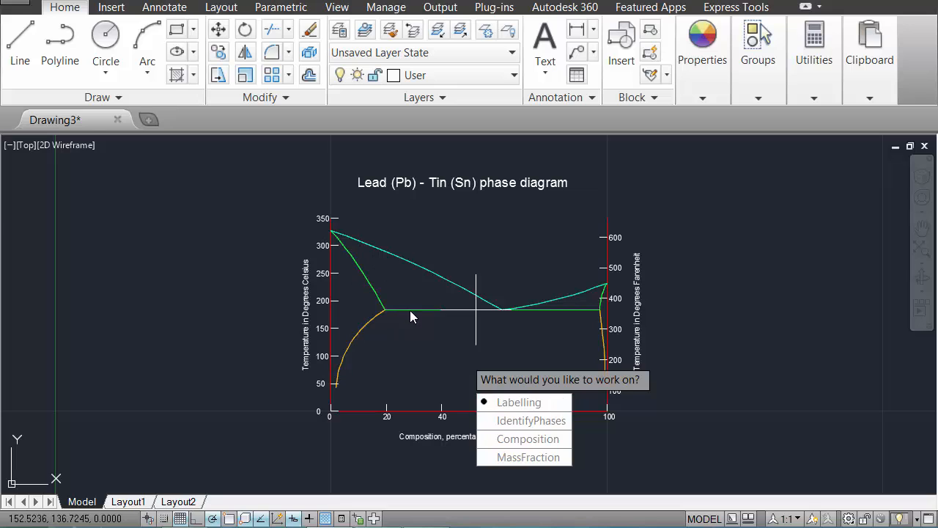
mouse_move(600, 305)
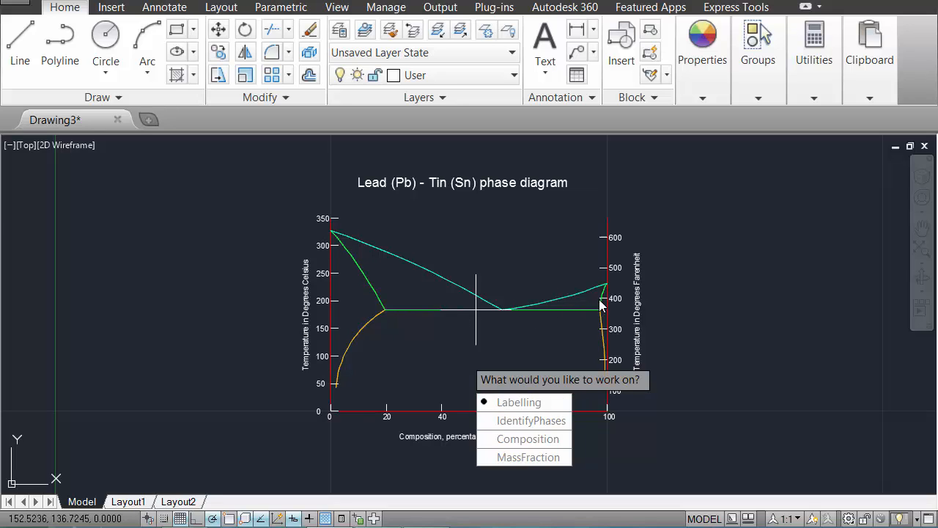
mouse_move(541, 406)
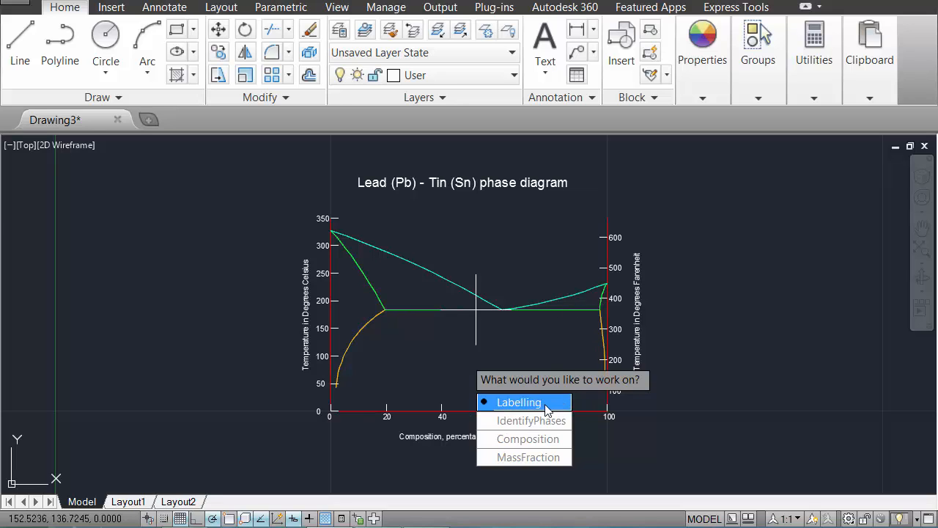
mouse_move(525, 430)
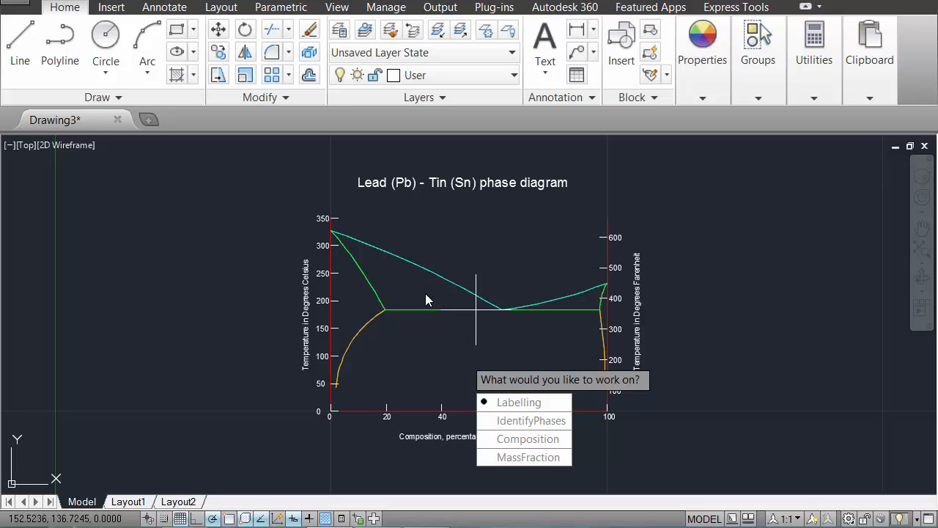
mouse_move(405, 293)
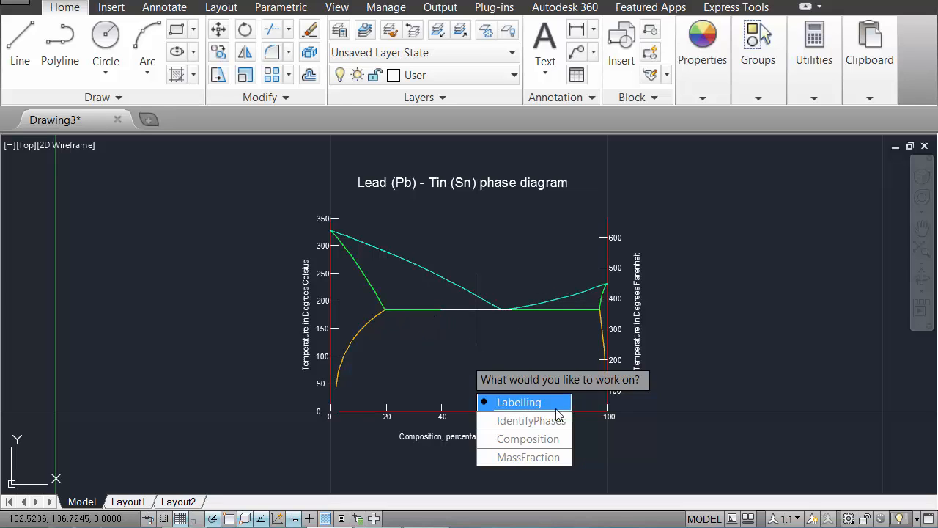
mouse_move(516, 416)
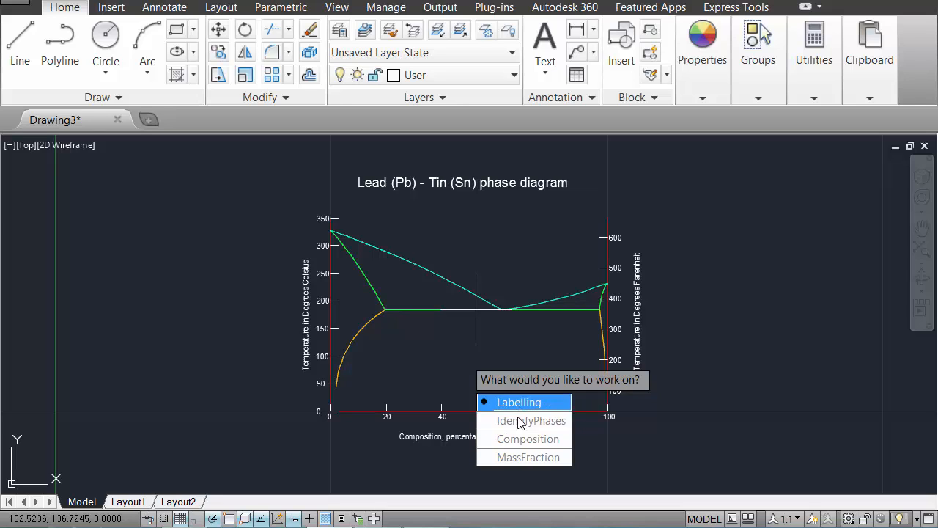
mouse_move(533, 413)
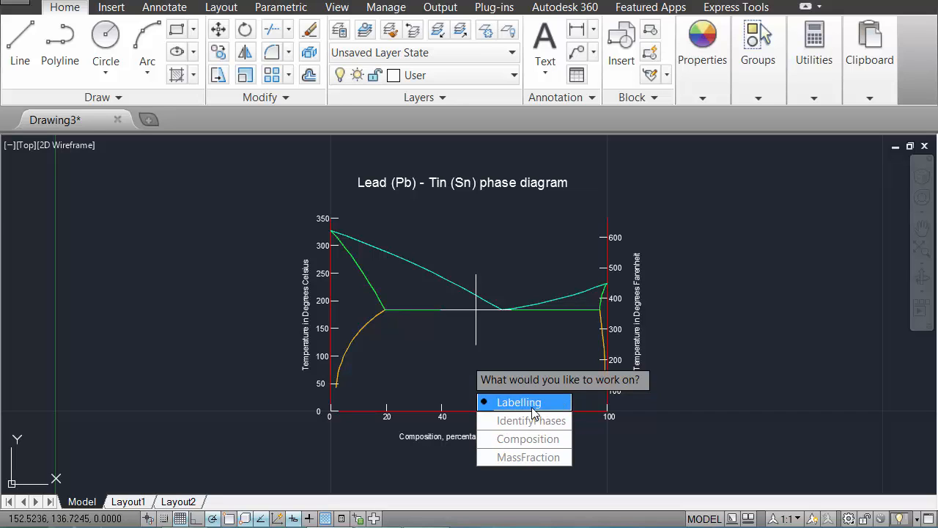
- Start the Labelling exercise and answer by selecting the Tin-rich liquidus line
click(522, 402)
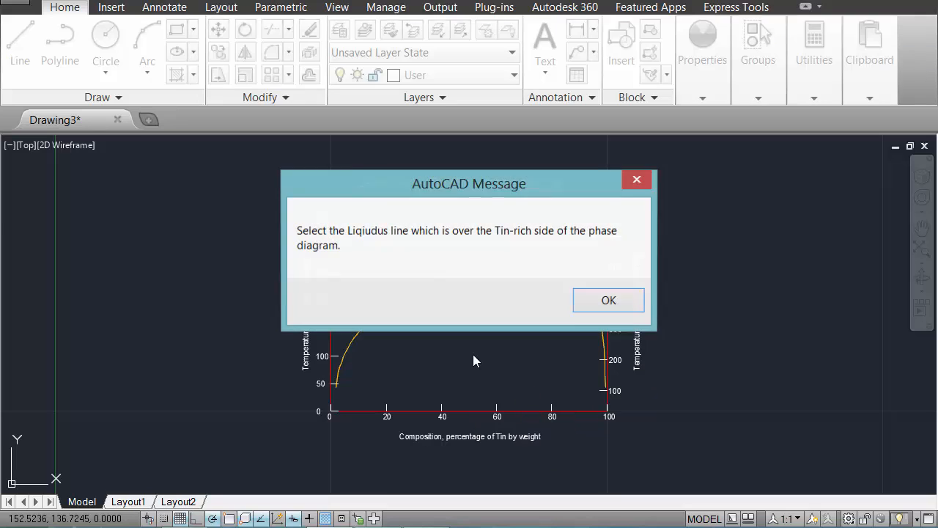
mouse_move(390, 279)
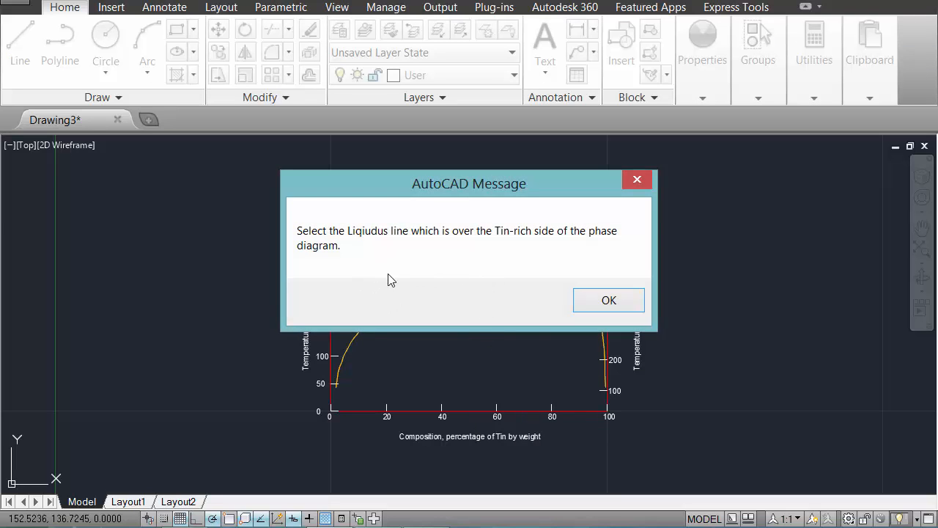
drag(469, 183, 439, 190)
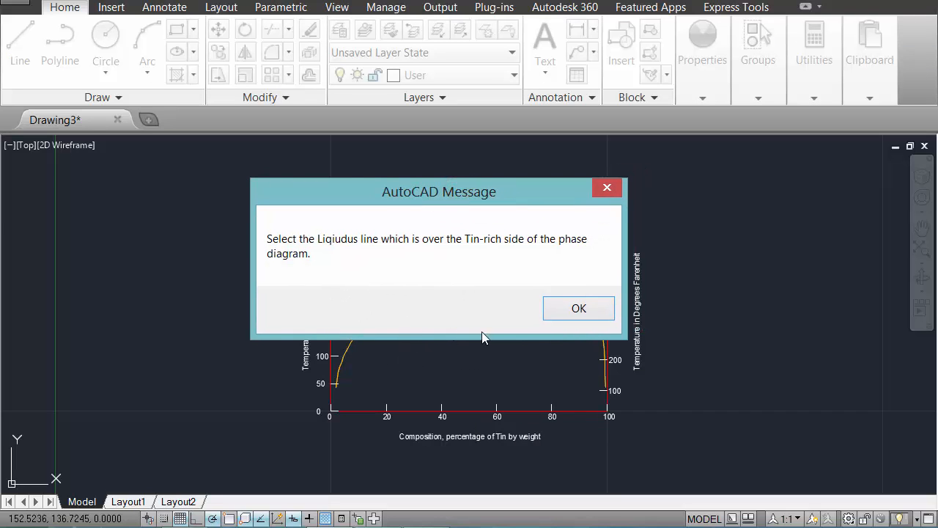
mouse_move(578, 308)
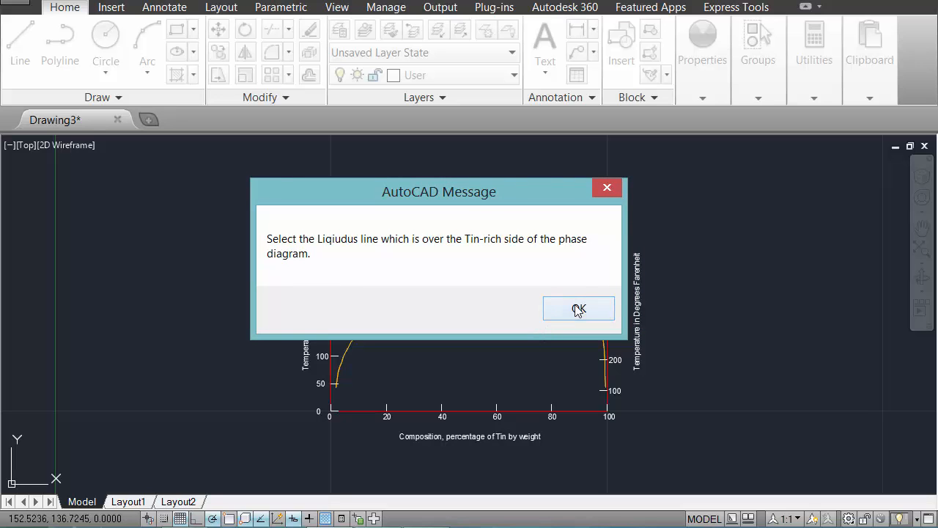
click(577, 308)
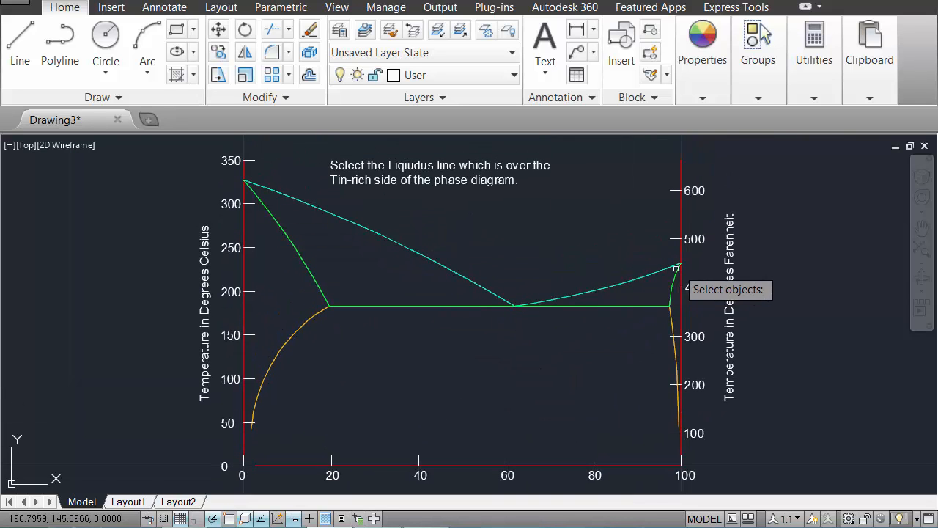
mouse_move(639, 279)
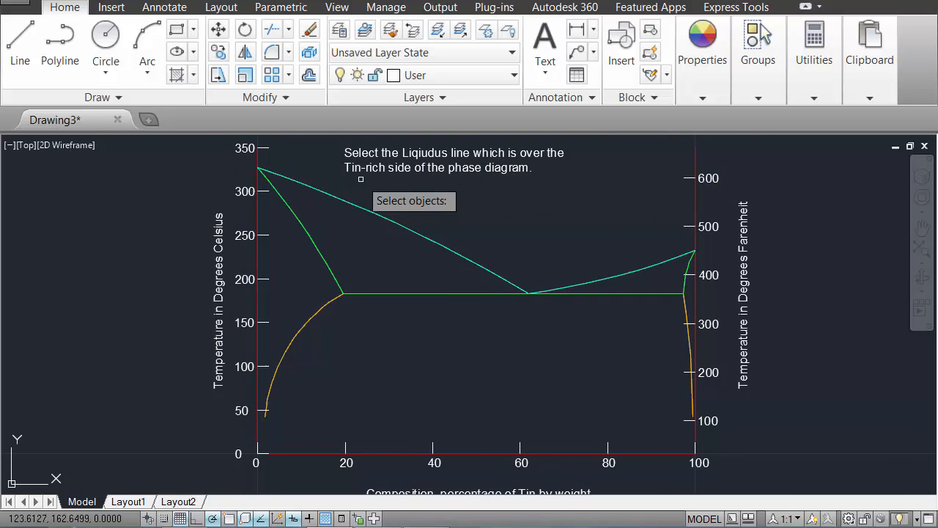
click(633, 271)
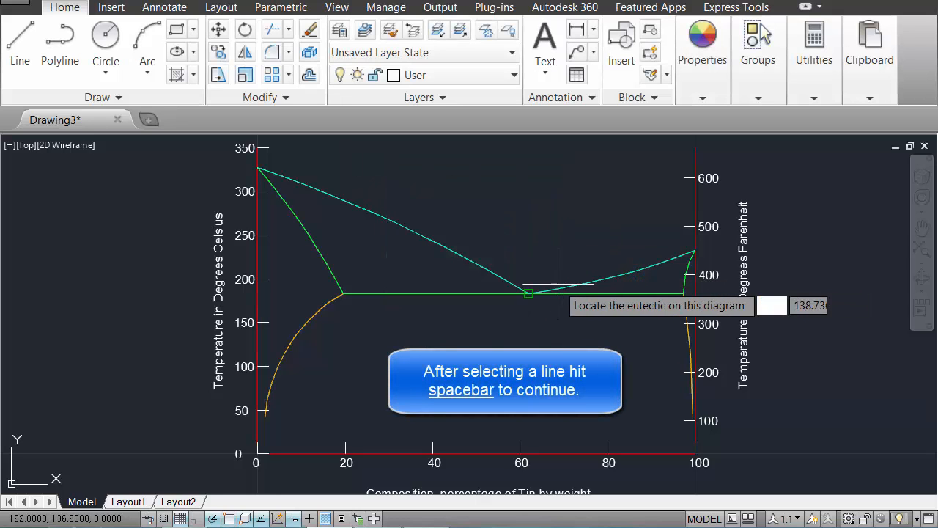
mouse_move(564, 242)
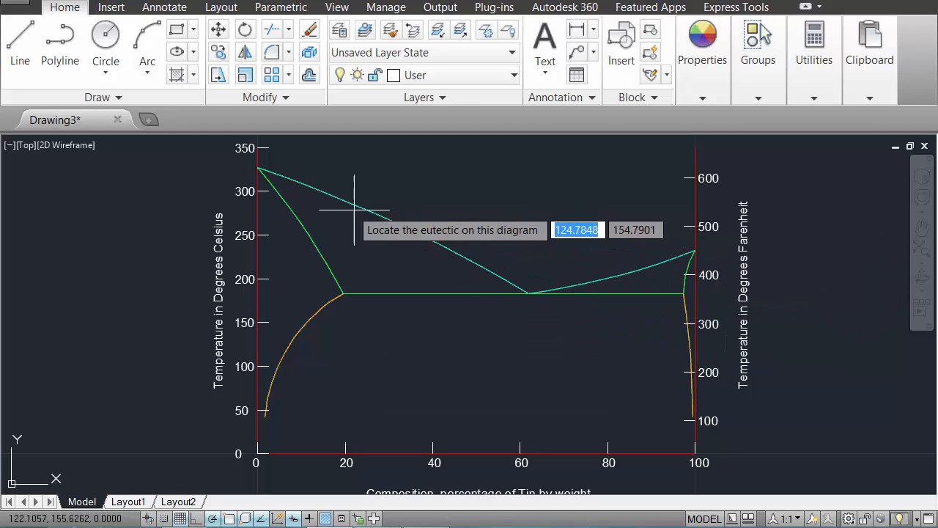
mouse_move(535, 294)
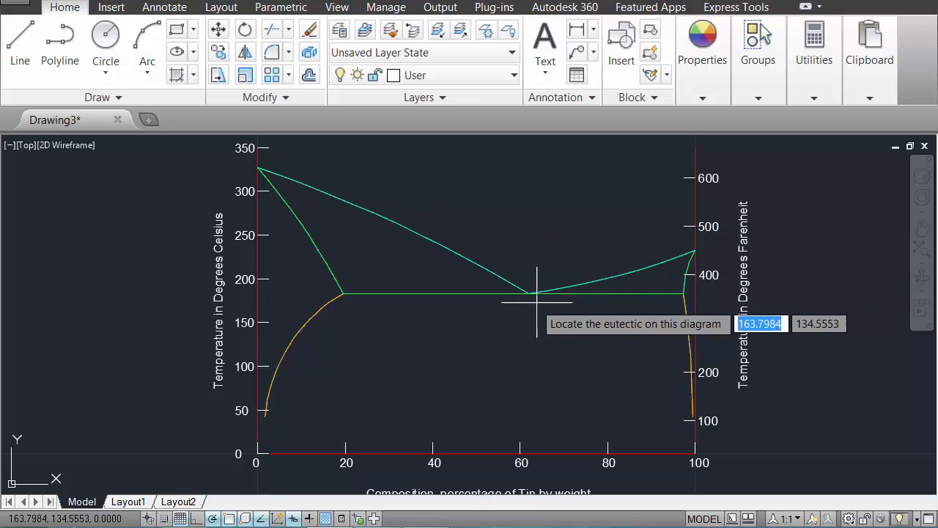
mouse_move(575, 238)
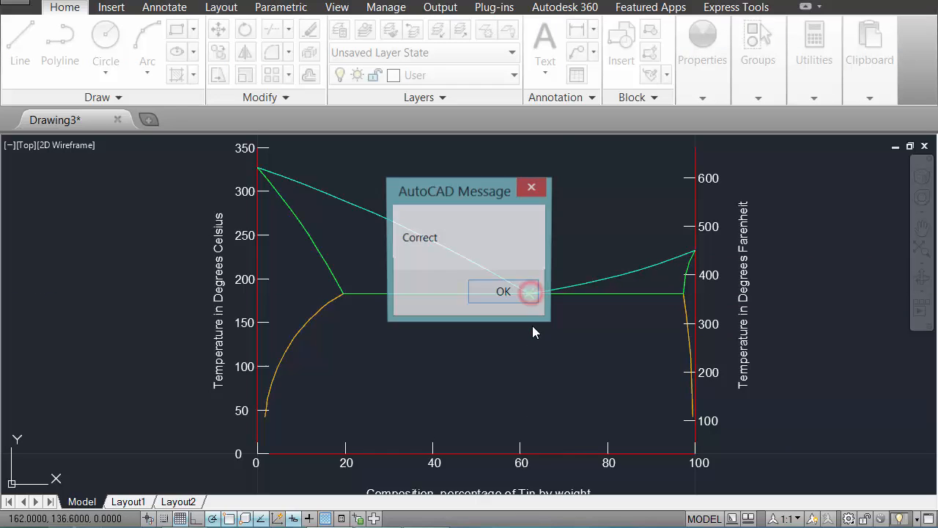
- Answer the Solidus and Solvus questions and dismiss feedback to reach the 50% Correct score
click(505, 291)
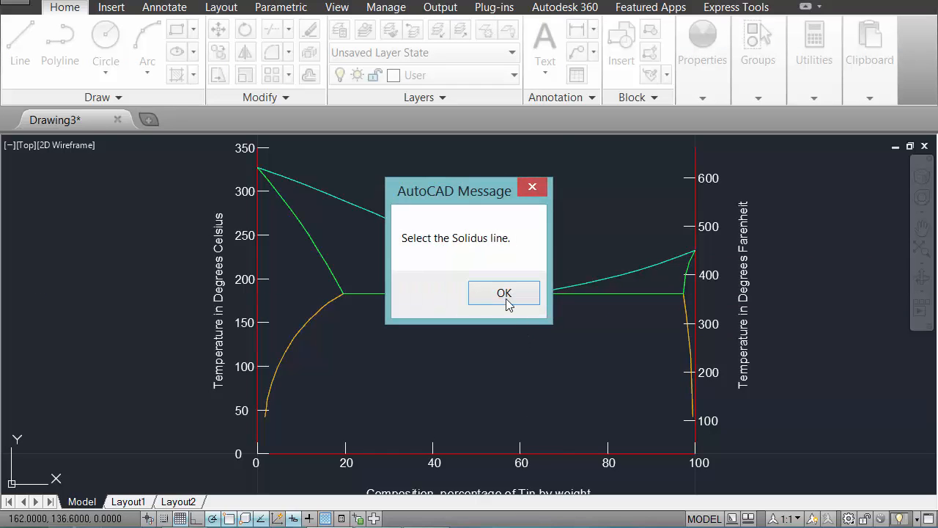
click(505, 293)
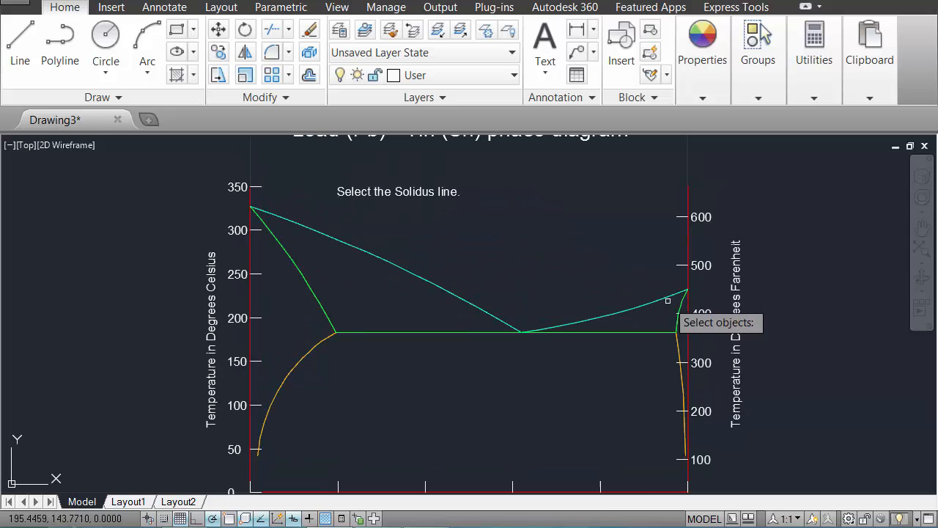
click(612, 315)
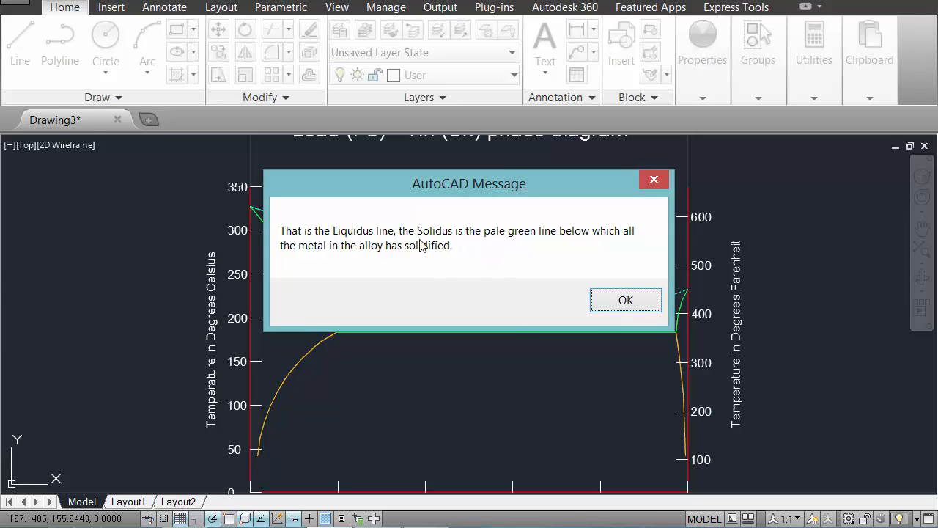
mouse_move(422, 274)
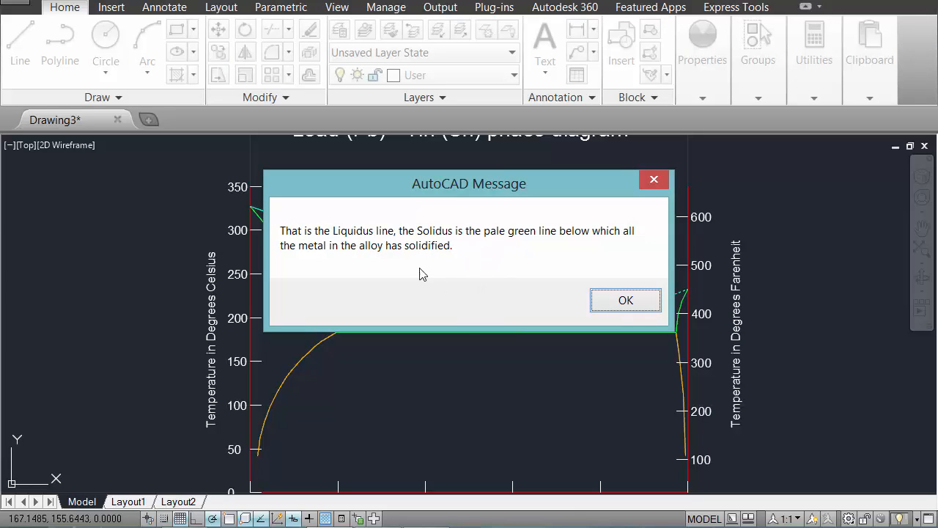
click(624, 299)
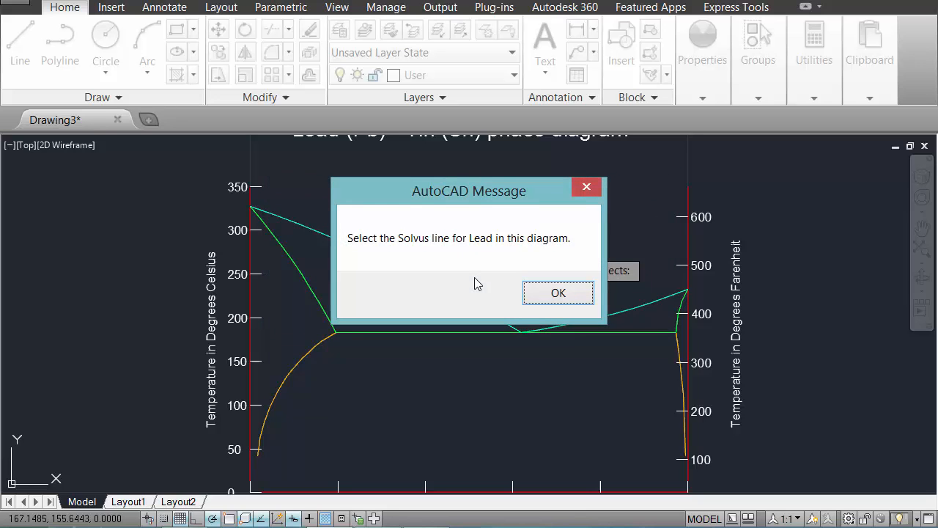
click(557, 293)
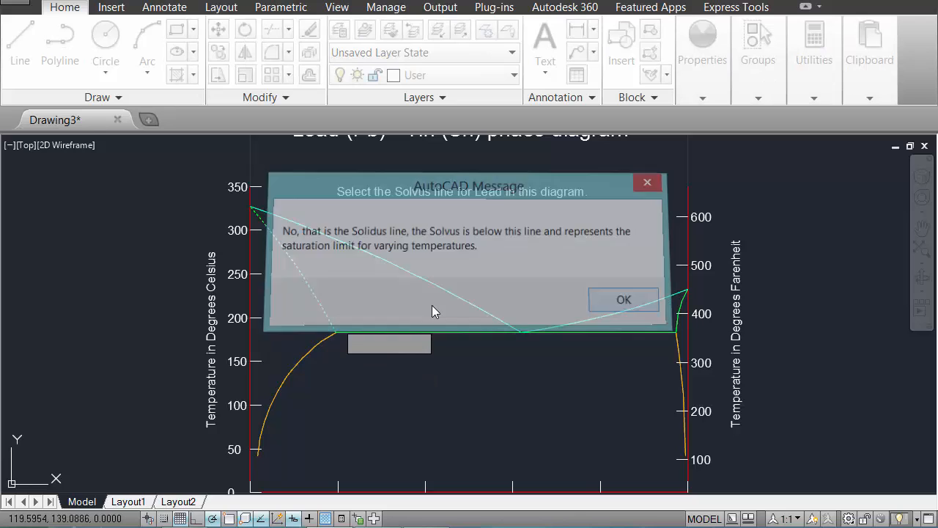
click(625, 299)
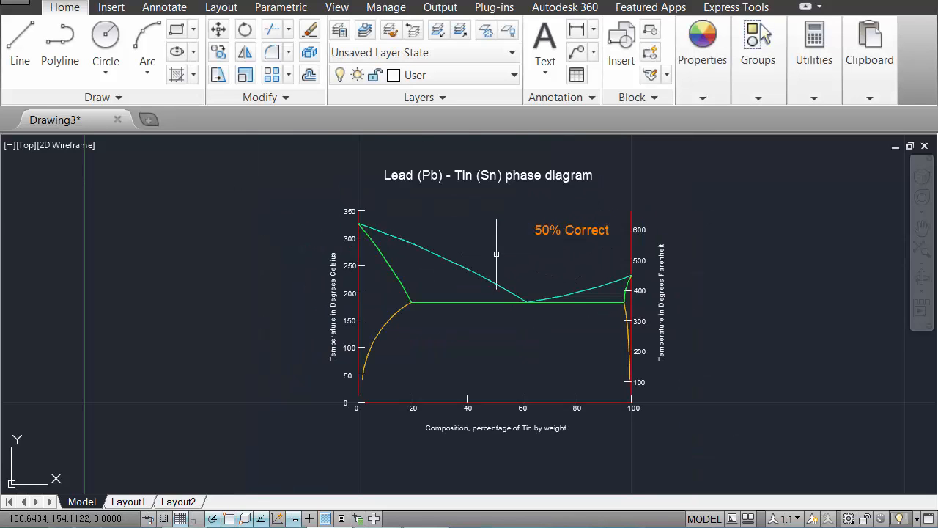
- Rerun QE Labelling and answer the Solidus question, acknowledging the wrong-answer feedback
text(QE)
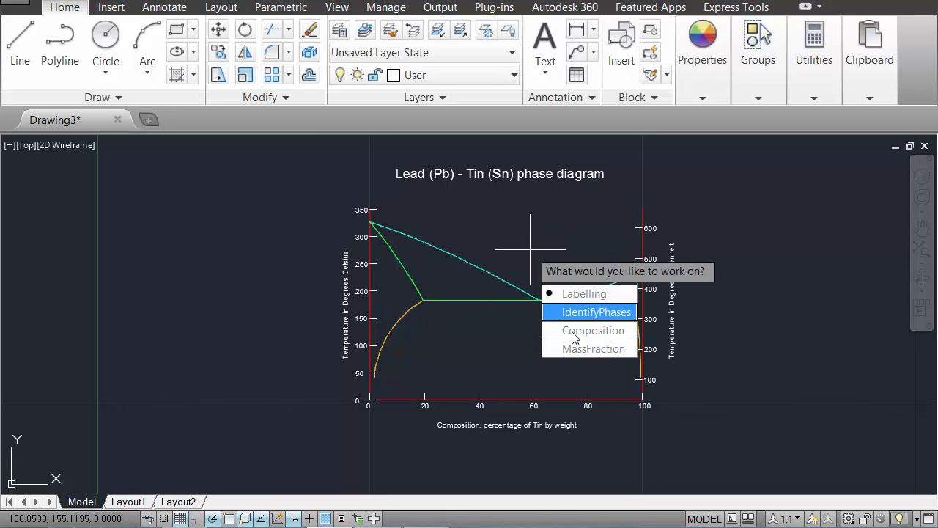
mouse_move(598, 319)
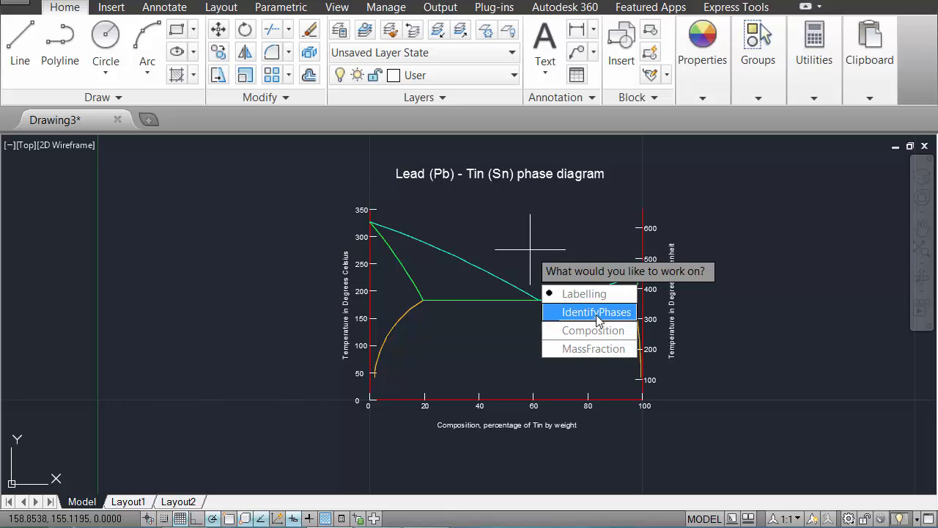
mouse_move(583, 294)
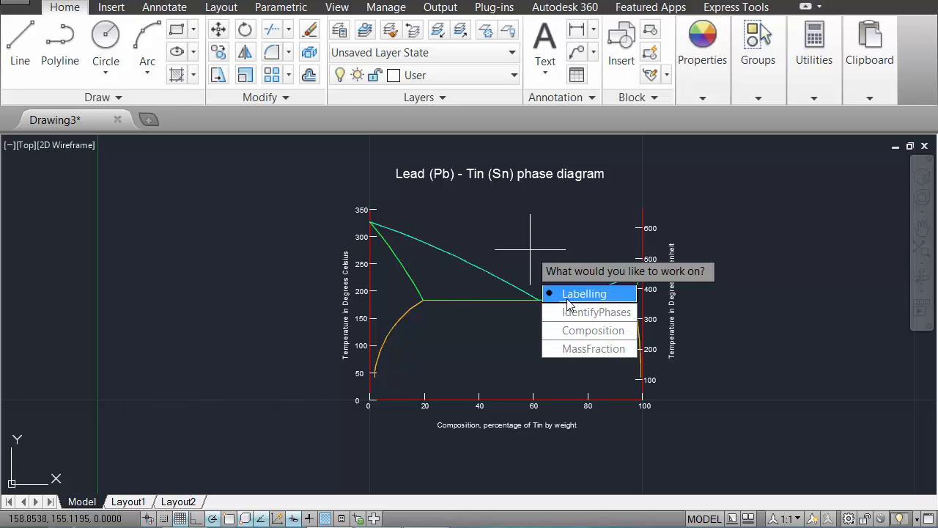
mouse_move(571, 314)
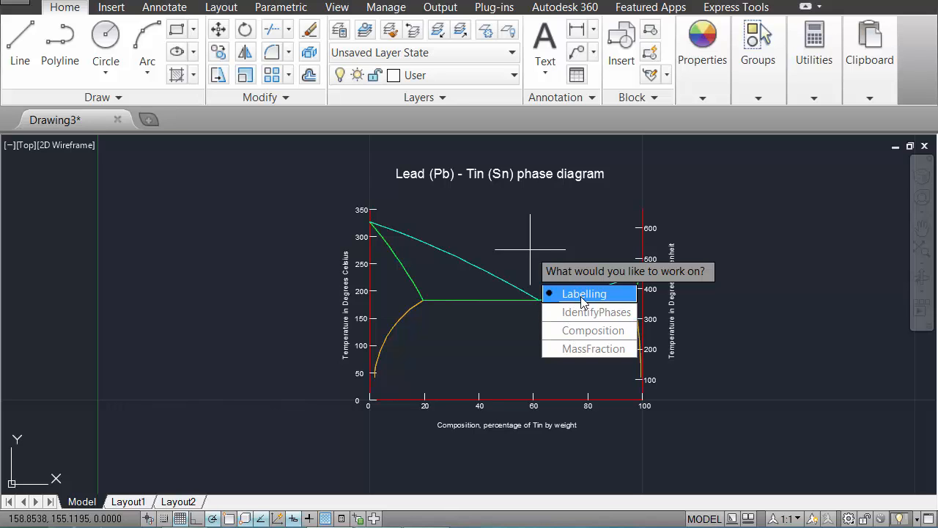
click(583, 293)
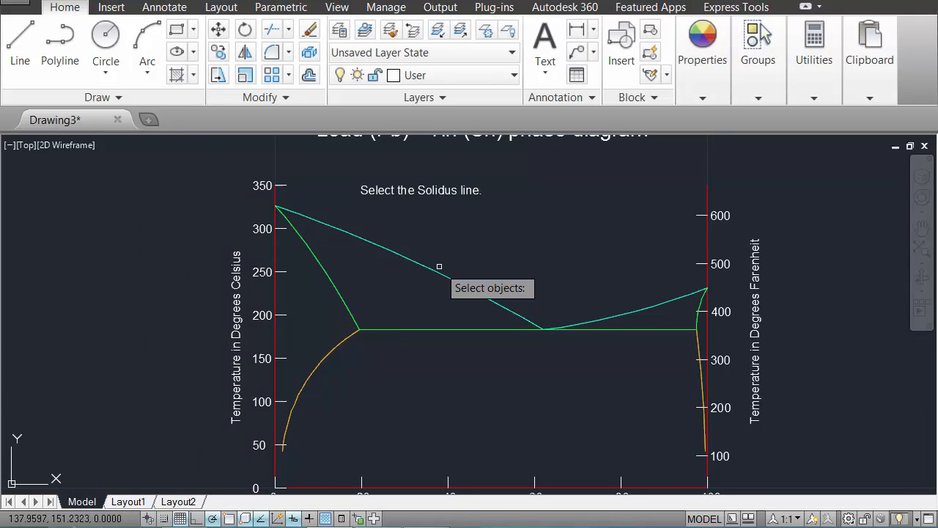
click(438, 266)
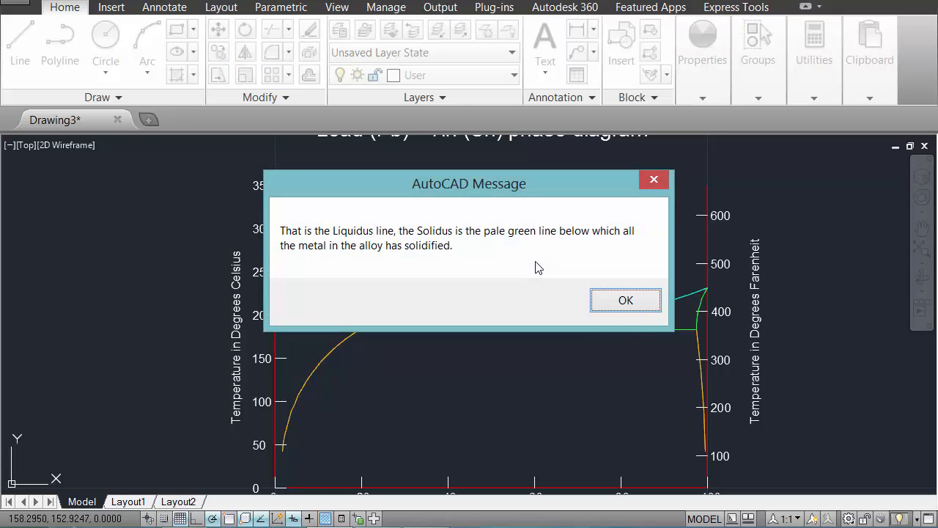
click(624, 299)
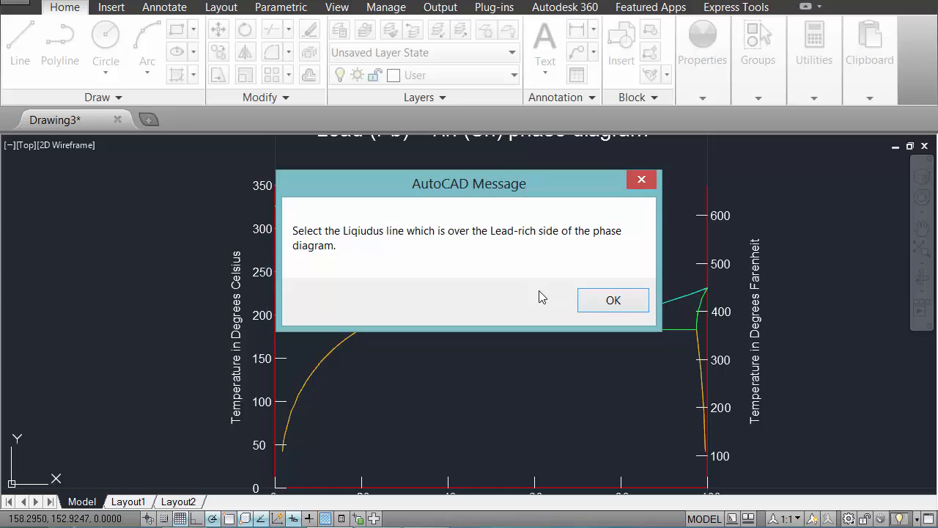
- Skip the Lead-rich liquidus question via SelectNewQuestion to return to the topic menu
click(612, 299)
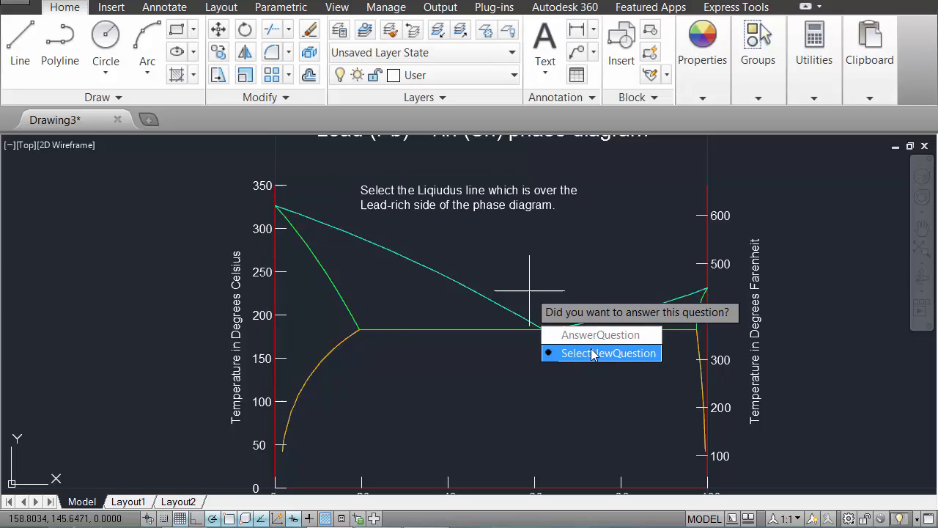
click(600, 354)
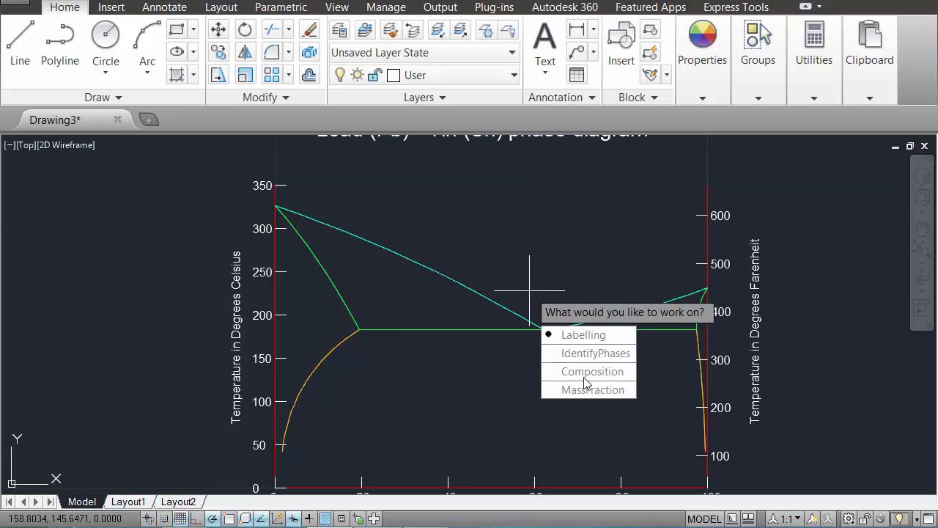
mouse_move(591, 372)
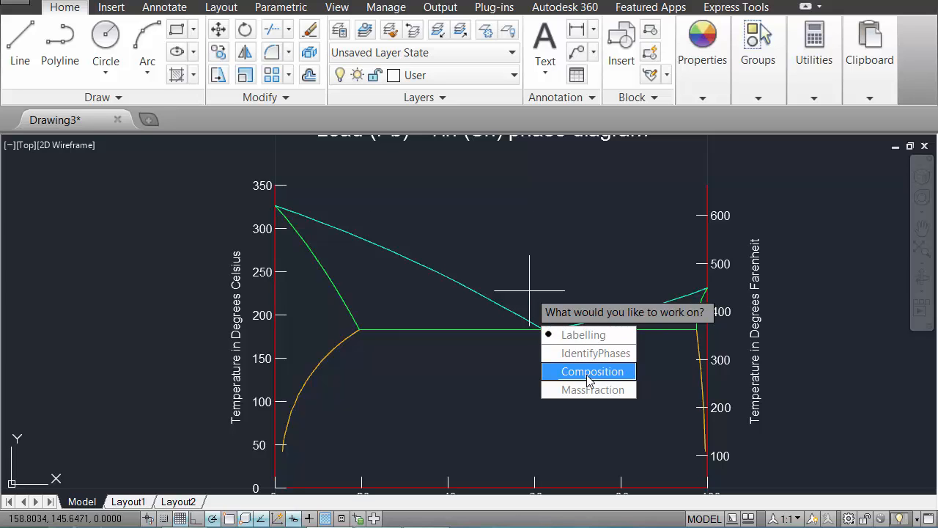
- Choose Composition at the 'What would you like to work on?' prompt
click(589, 371)
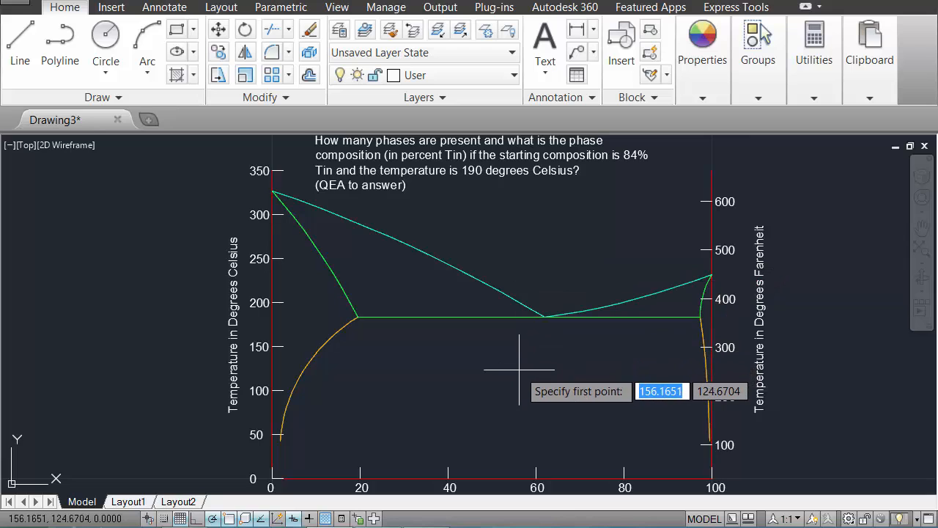
mouse_move(504, 347)
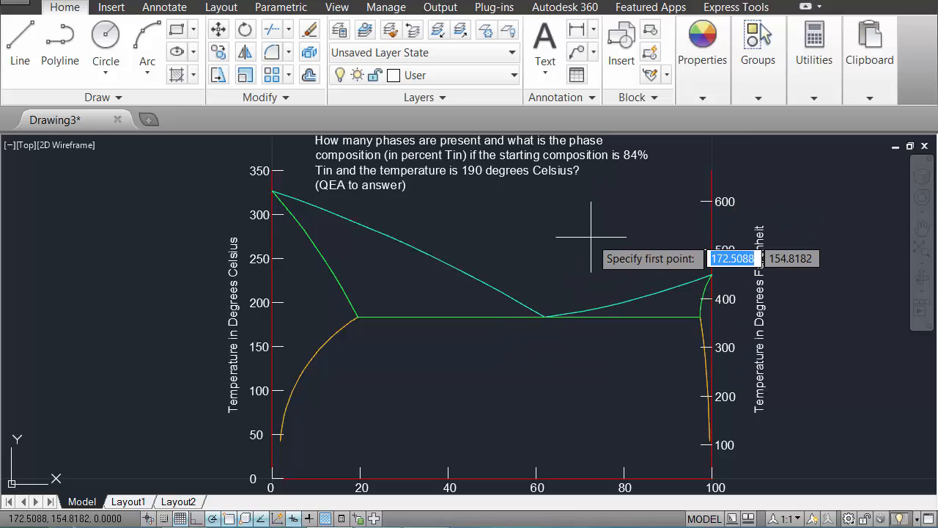
mouse_move(568, 241)
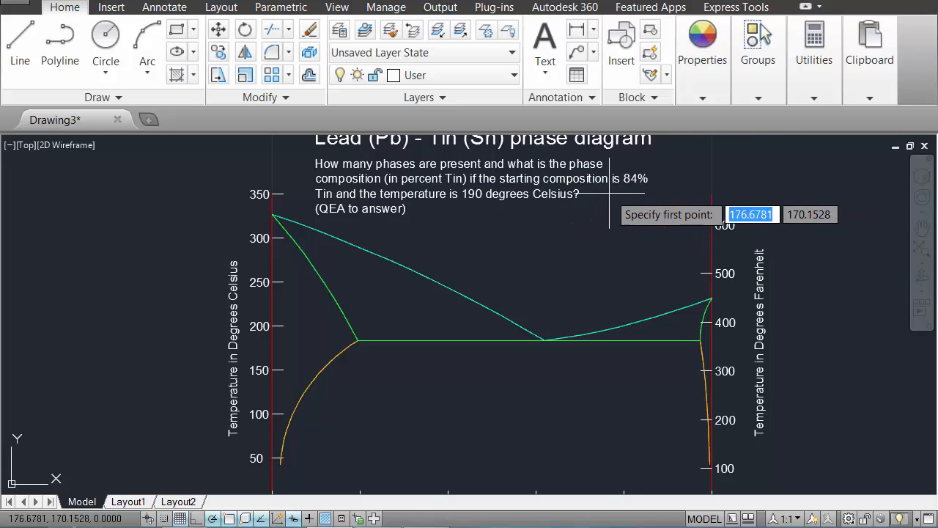
mouse_move(500, 238)
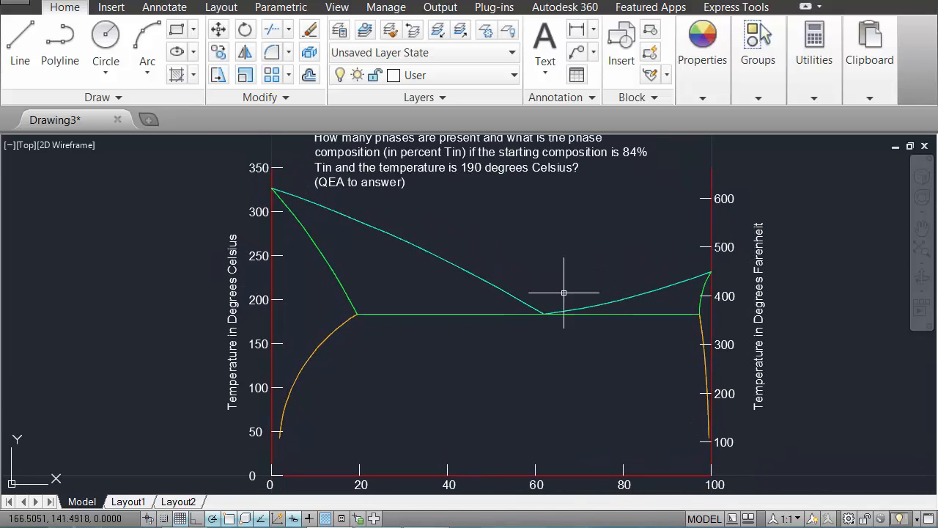
mouse_move(550, 264)
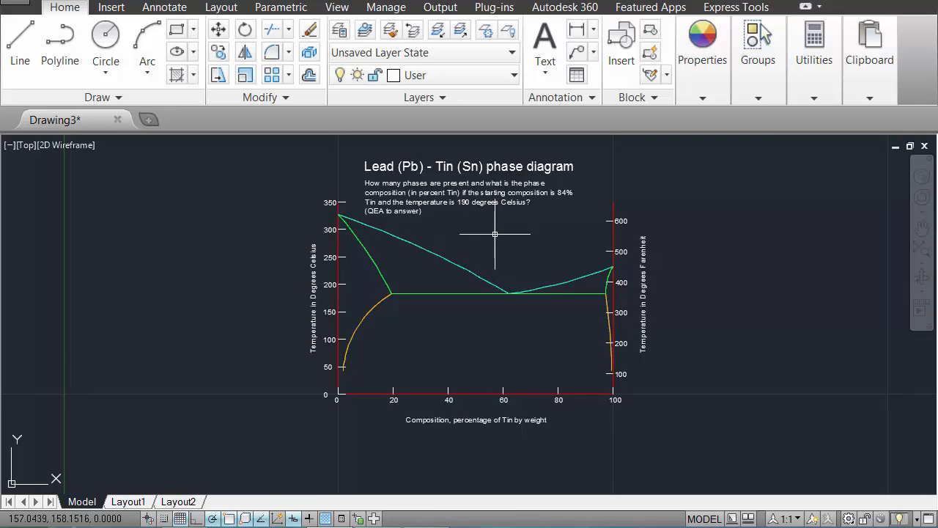
mouse_move(516, 258)
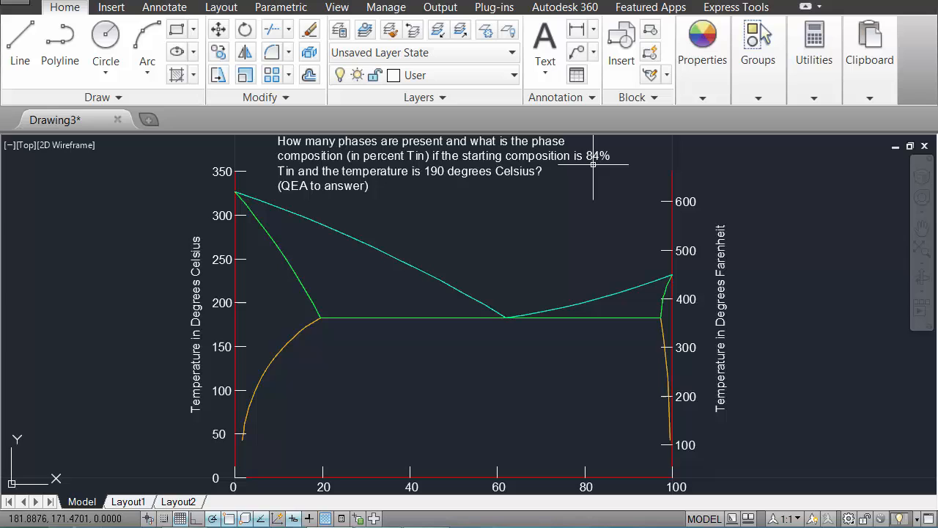
mouse_move(565, 244)
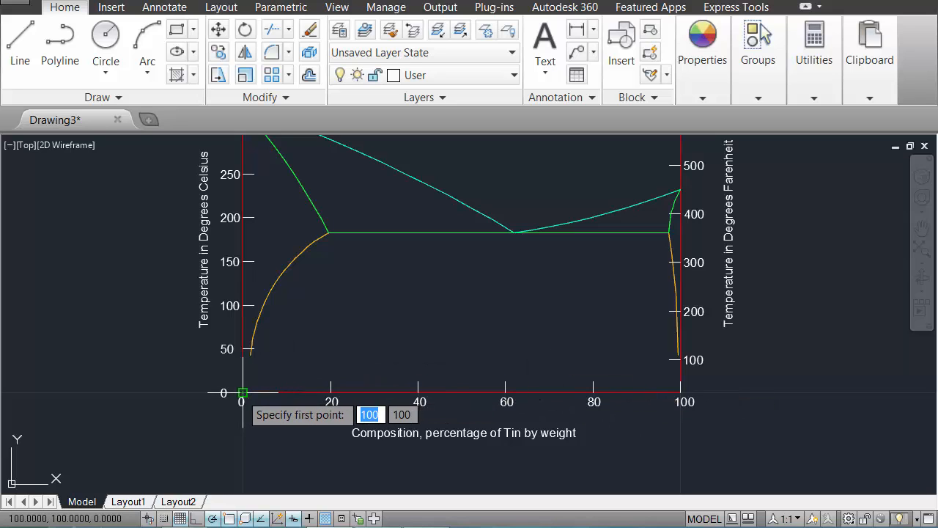
- Start a guide line from the diagram origin toward the 84% Tin position
click(332, 388)
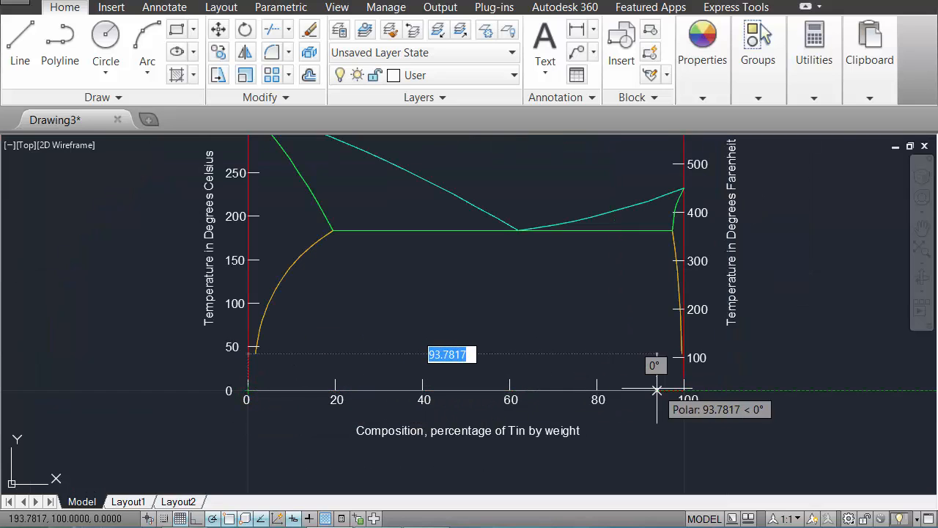
mouse_move(613, 325)
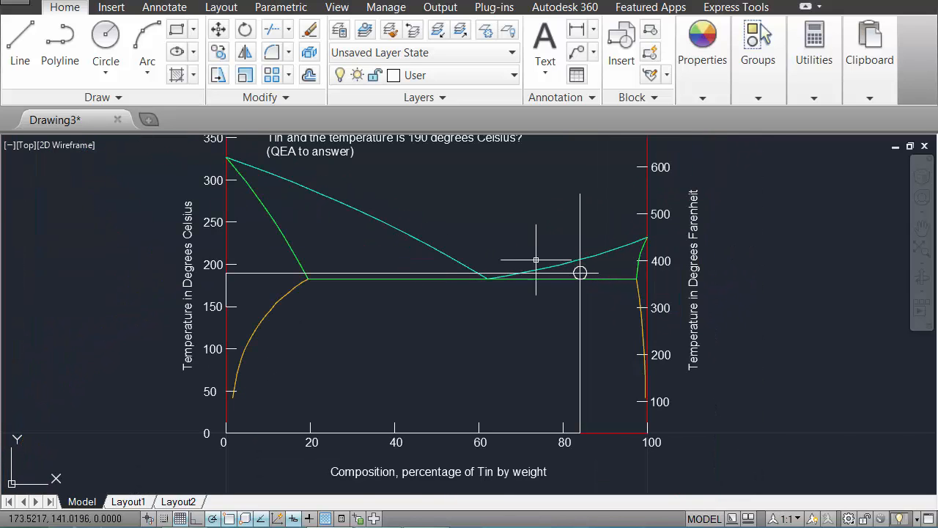
mouse_move(580, 272)
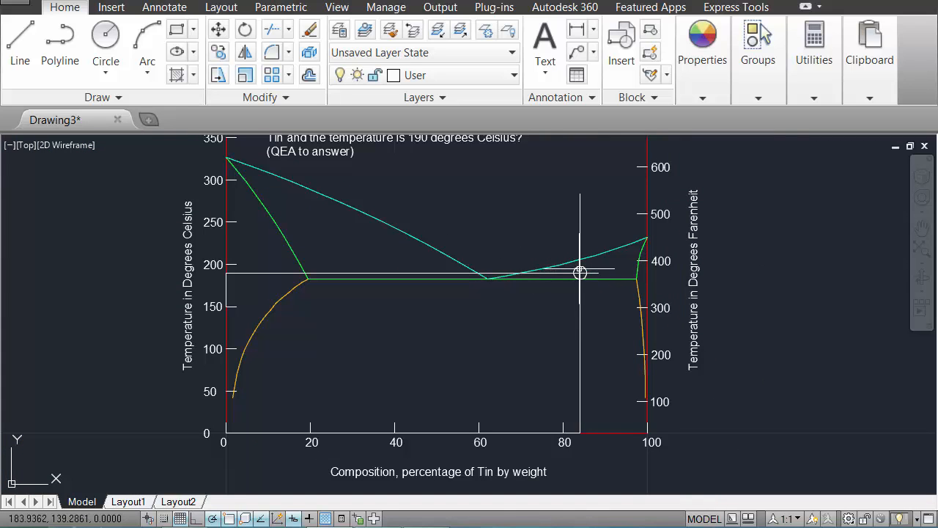
mouse_move(581, 271)
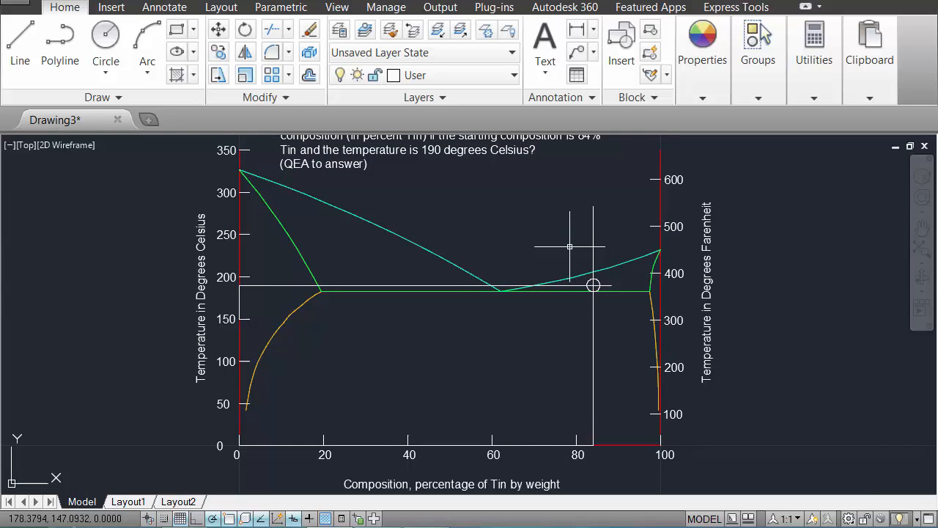
mouse_move(583, 272)
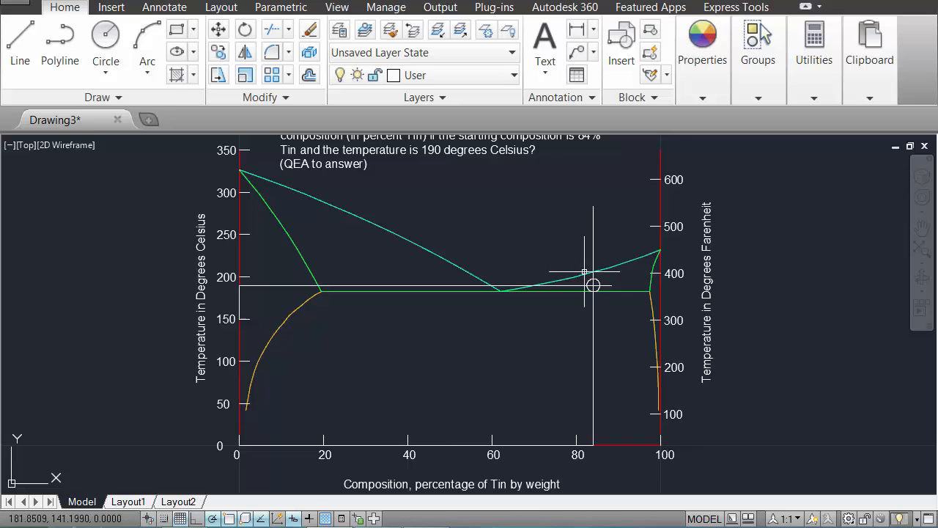
mouse_move(535, 255)
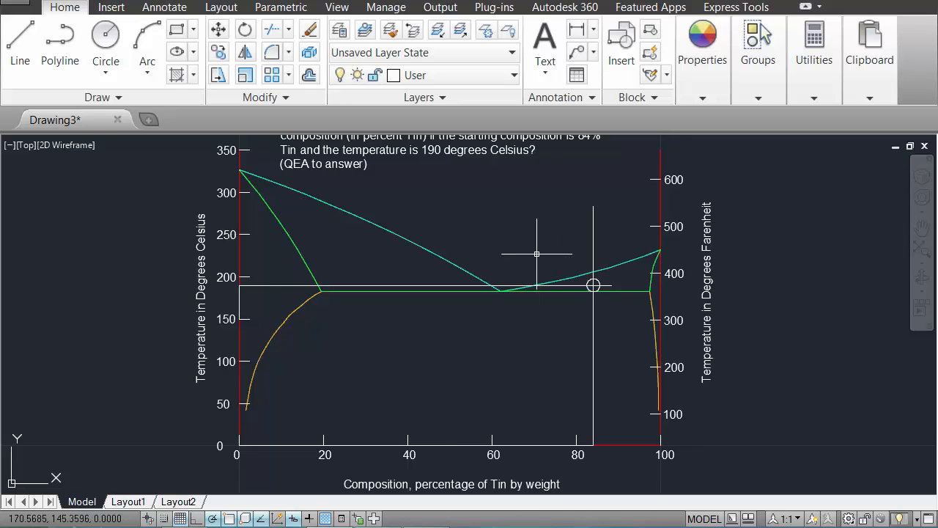
- Run QEA and answer Beta and Liquid as the phases present, confirming Correct
text(qe)
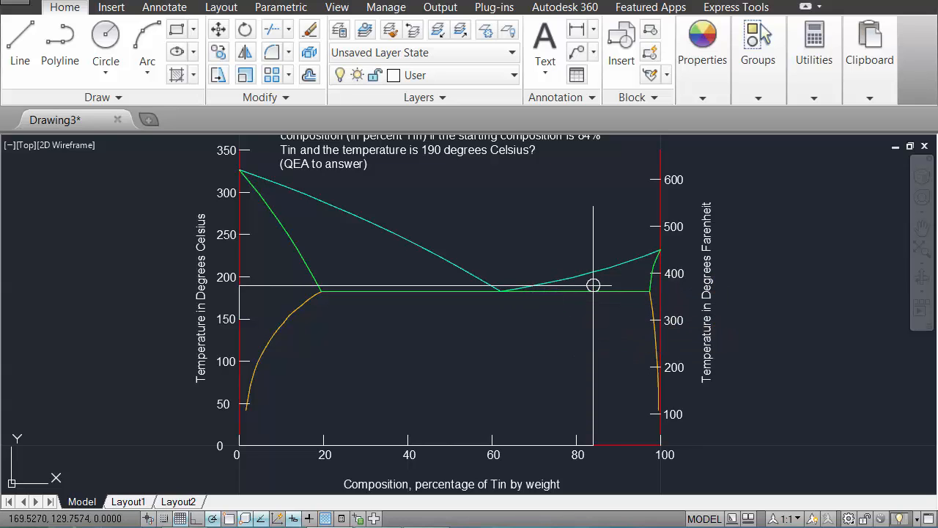
click(531, 319)
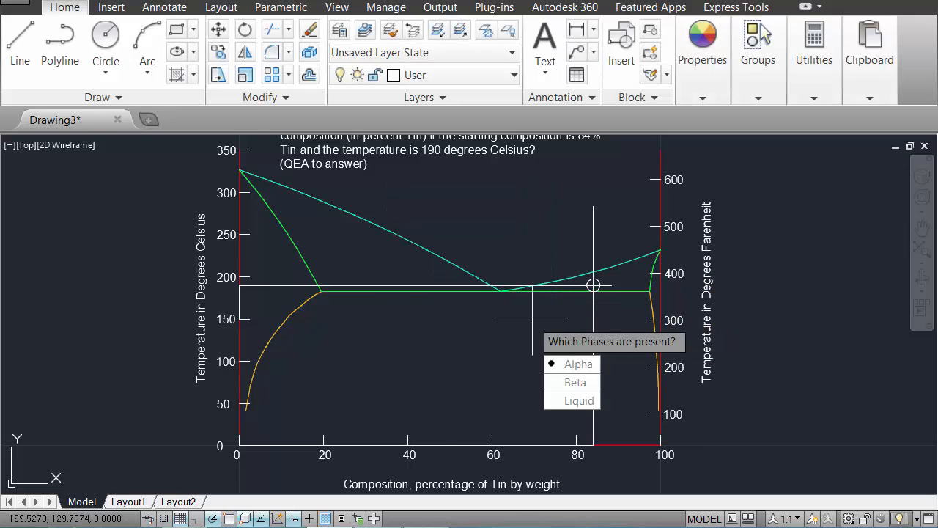
click(551, 382)
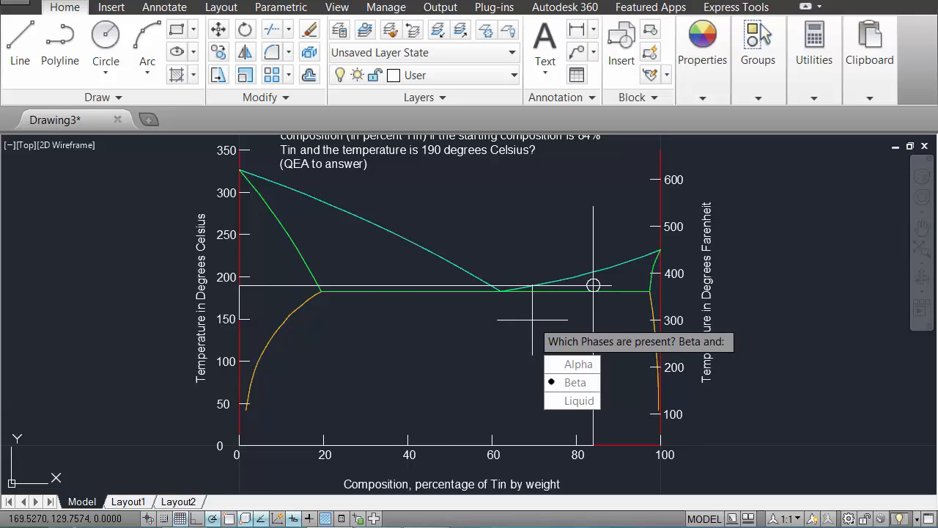
click(577, 381)
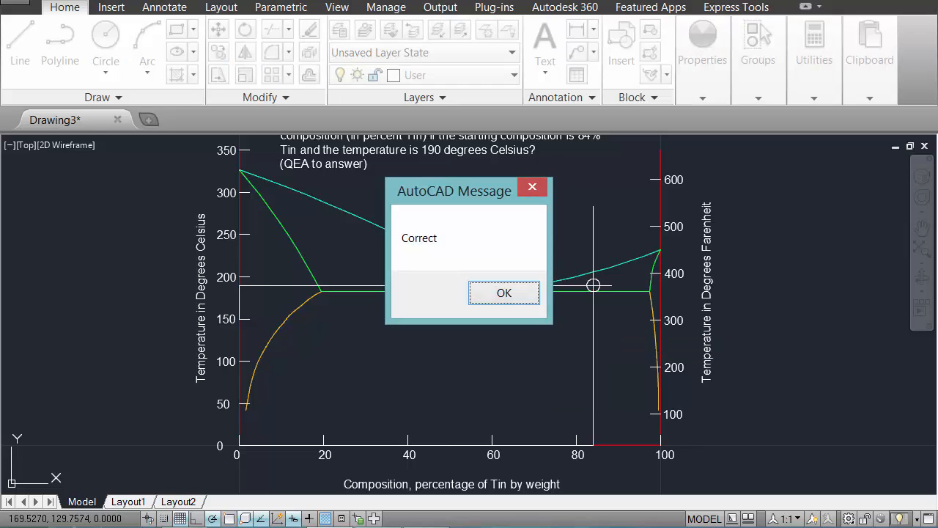
click(504, 293)
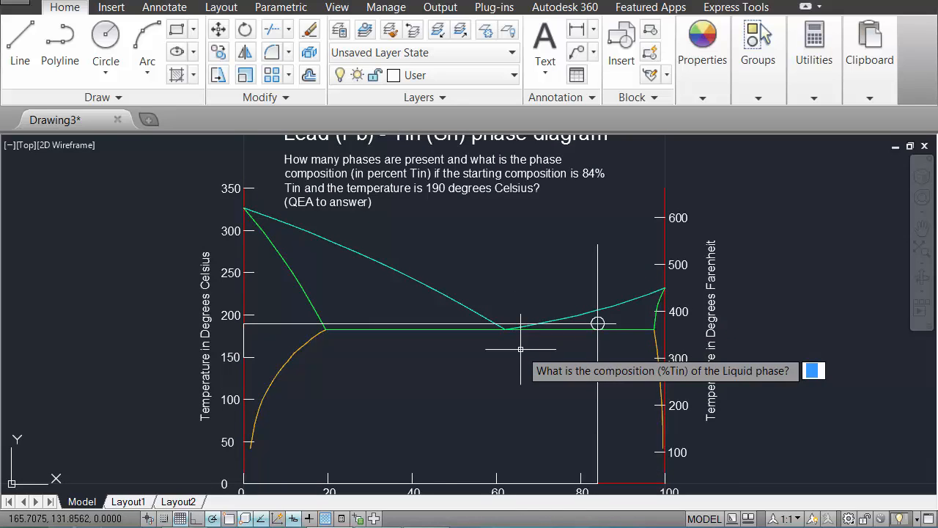
- Enter -10 as the Liquid phase composition, marked incorrect
text(-10)
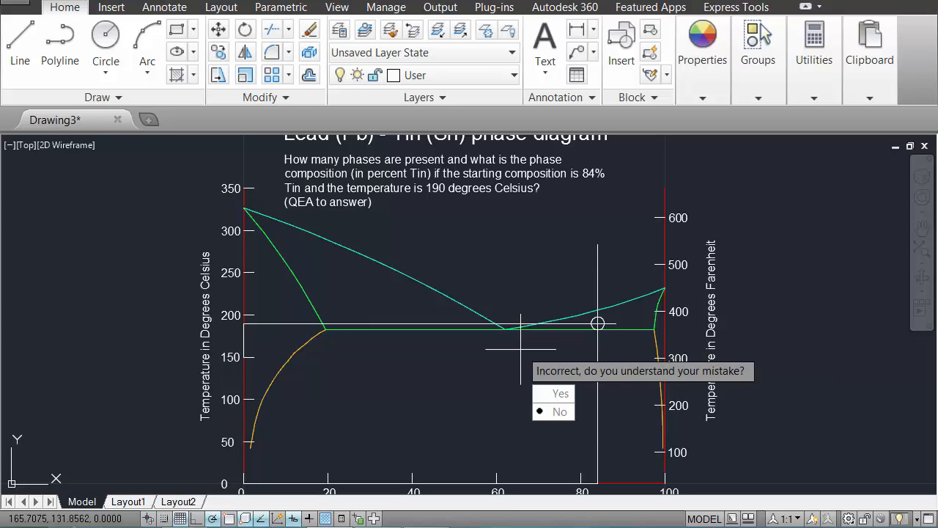
mouse_move(652, 378)
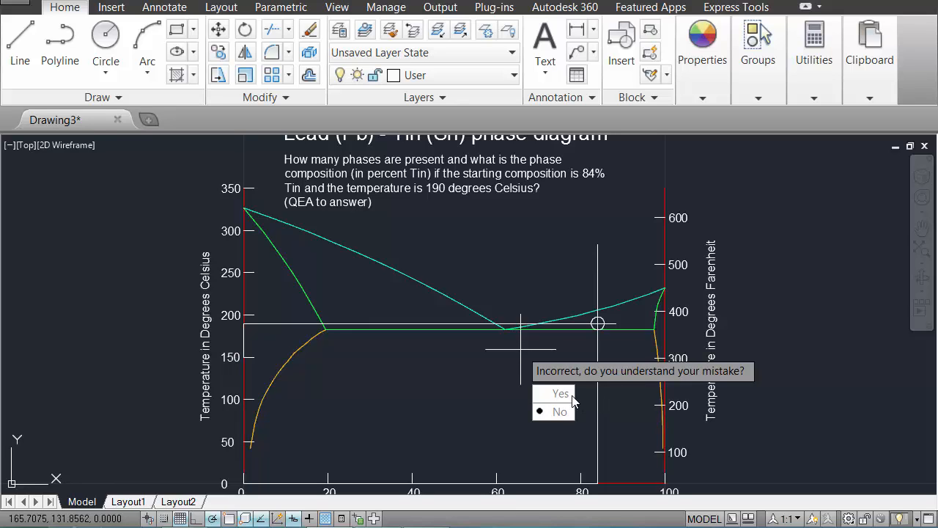
- Answer No to 'Incorrect, do you understand your mistake?'
click(560, 410)
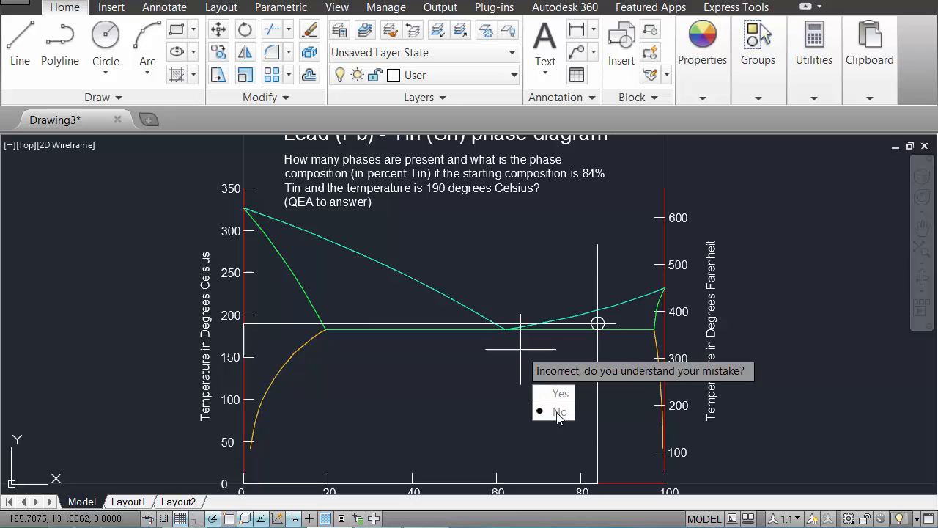
click(542, 411)
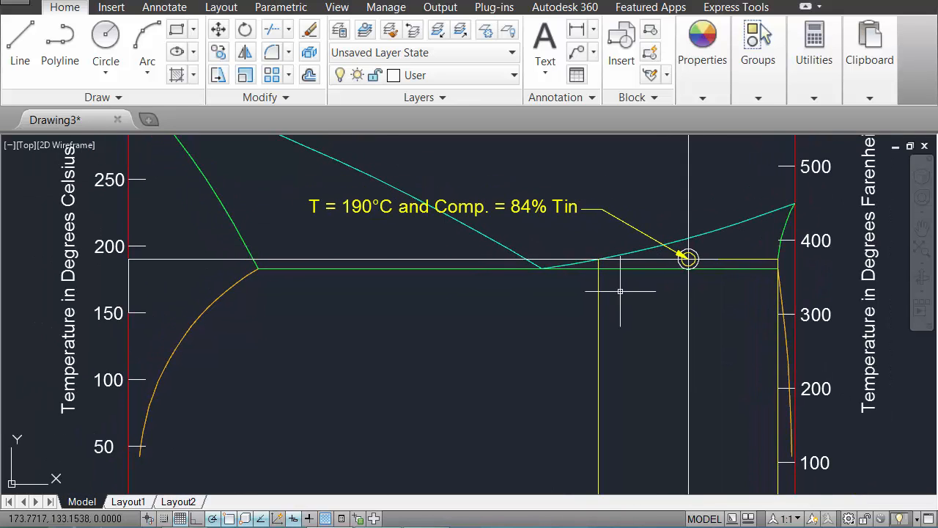
mouse_move(354, 213)
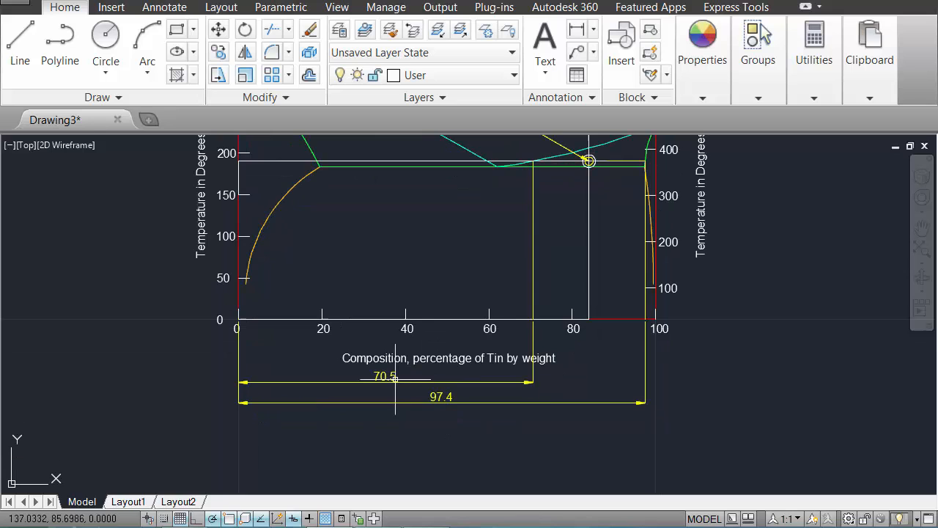
mouse_move(554, 267)
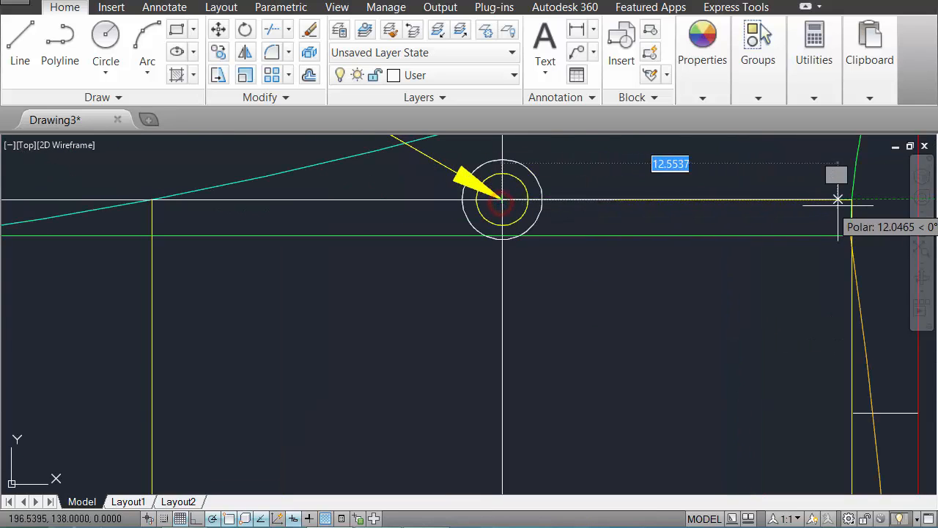
- Zoom out to see the 70.5 and 97.4 dimensions below the composition axis
scroll(down, 3)
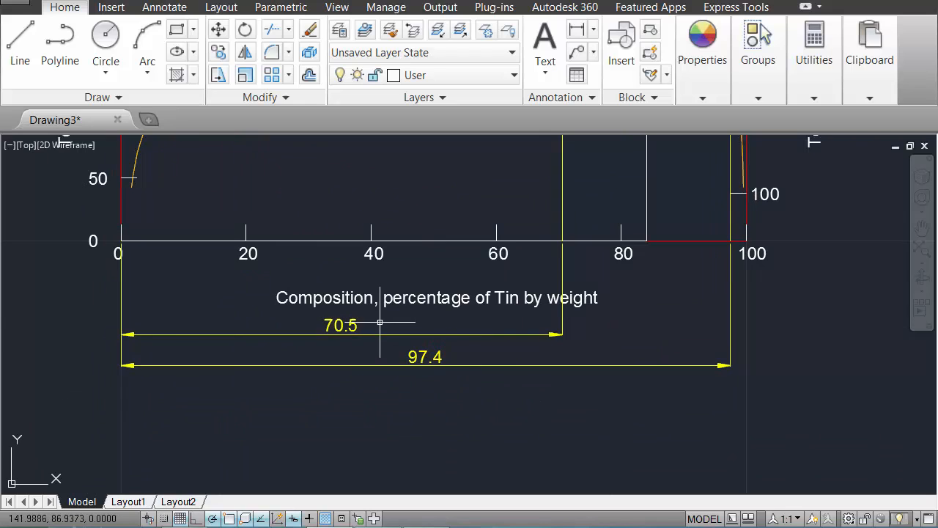
- Start a DIMLIN linear dimension from the axis origin to the composition point
click(340, 325)
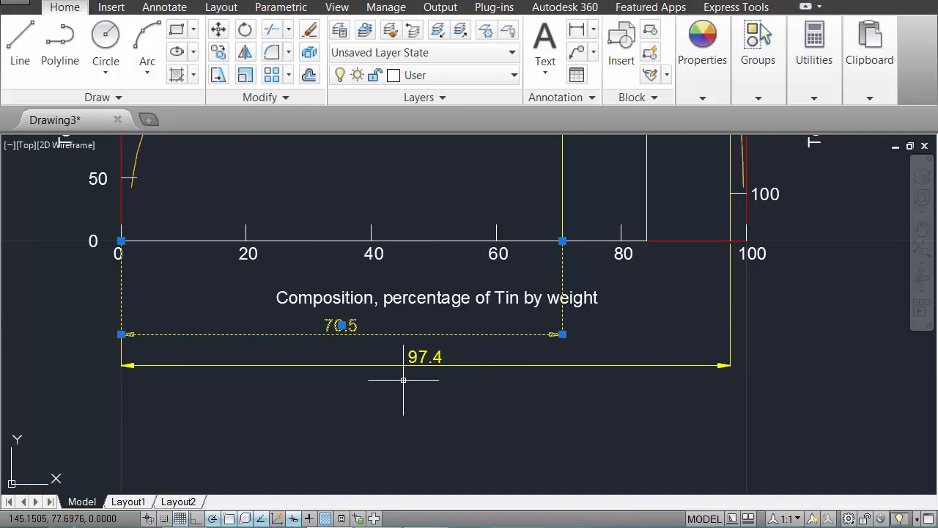
text(dimlin)
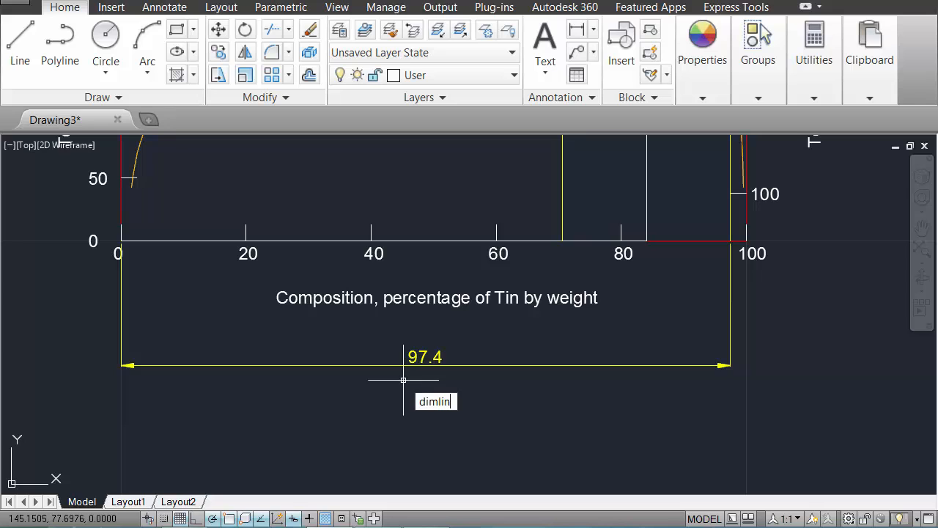
key(Enter)
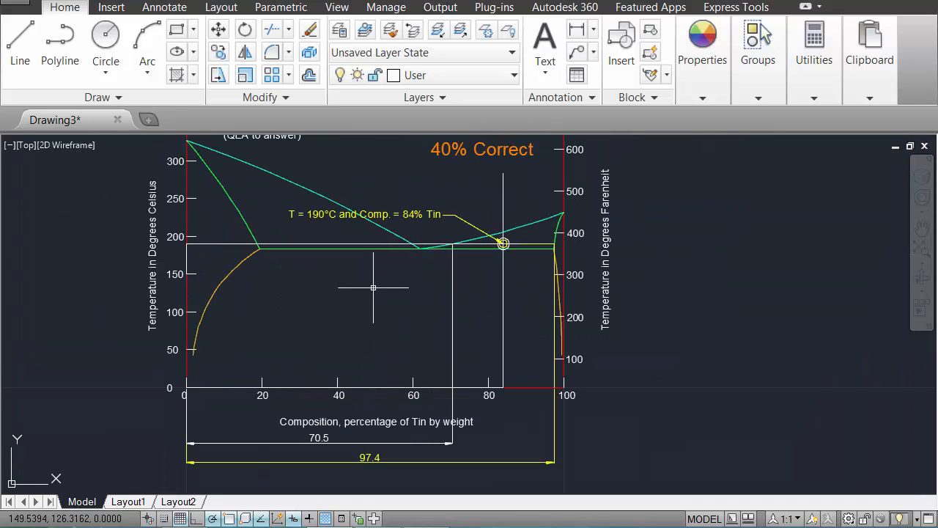
- Quit the exercise with QE, resetting to the plain Lead-Tin diagram
text(QE)
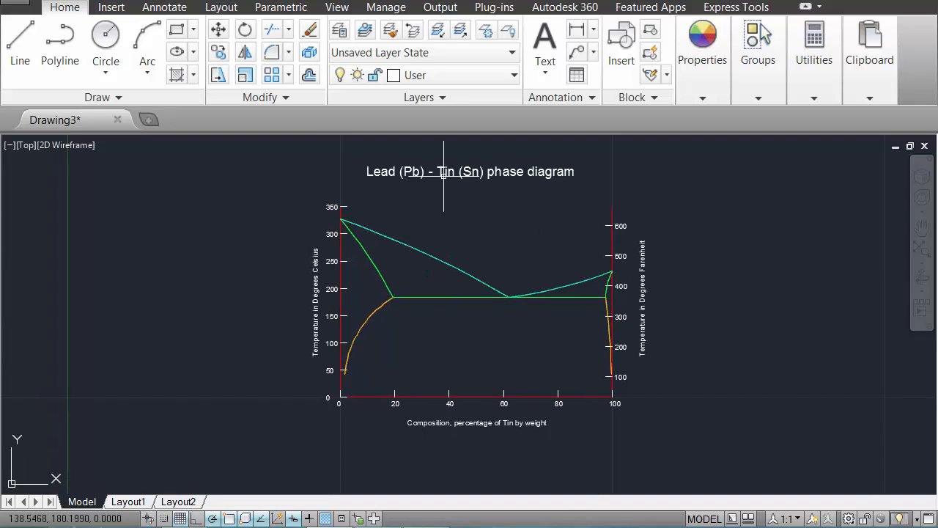
mouse_move(464, 208)
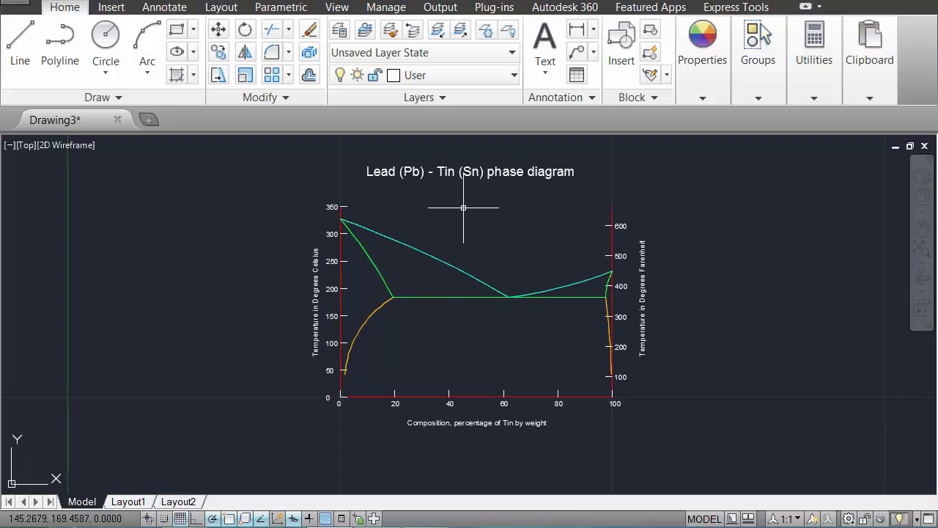
mouse_move(490, 238)
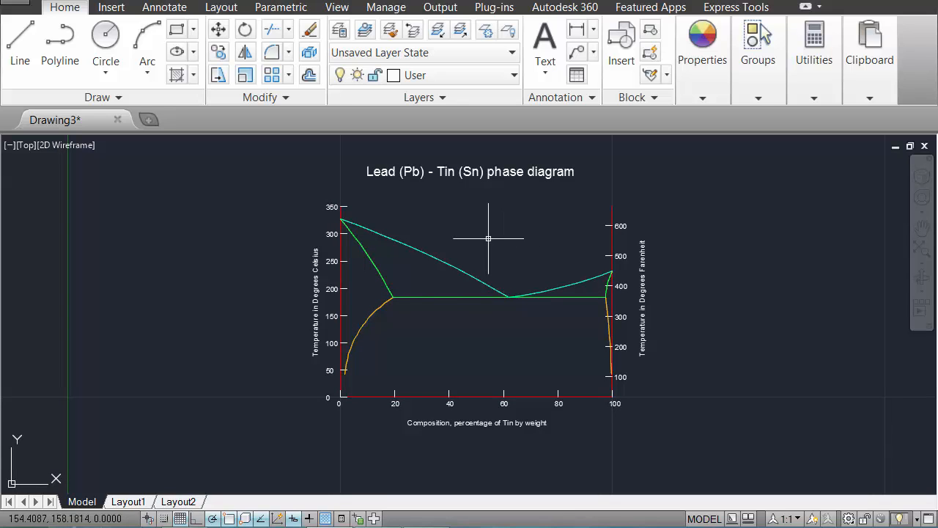
- Restart the quiz with QERE to bring up the Select alloy system menu
text(qere)
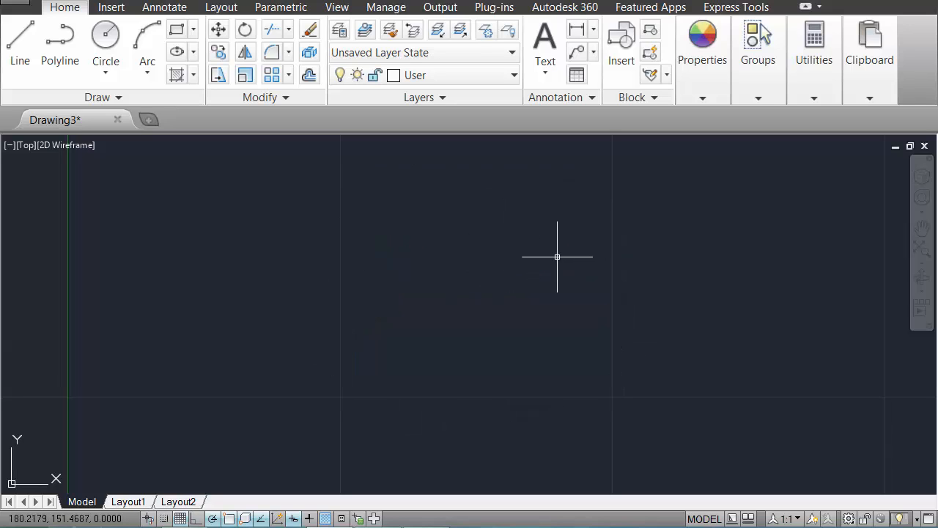
mouse_move(556, 256)
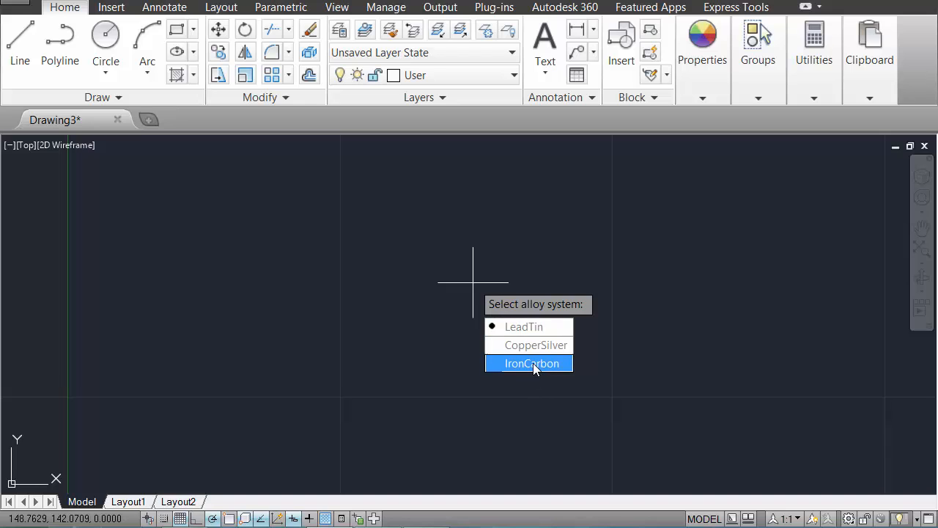
- Load the IronCarbon alloy system, drawing the Steel (Fe - C) phase diagram
click(529, 363)
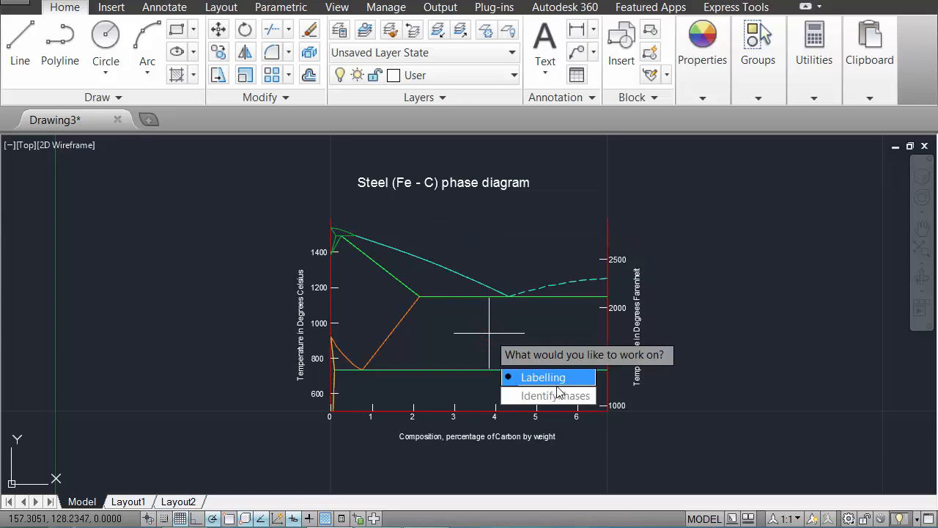
mouse_move(539, 378)
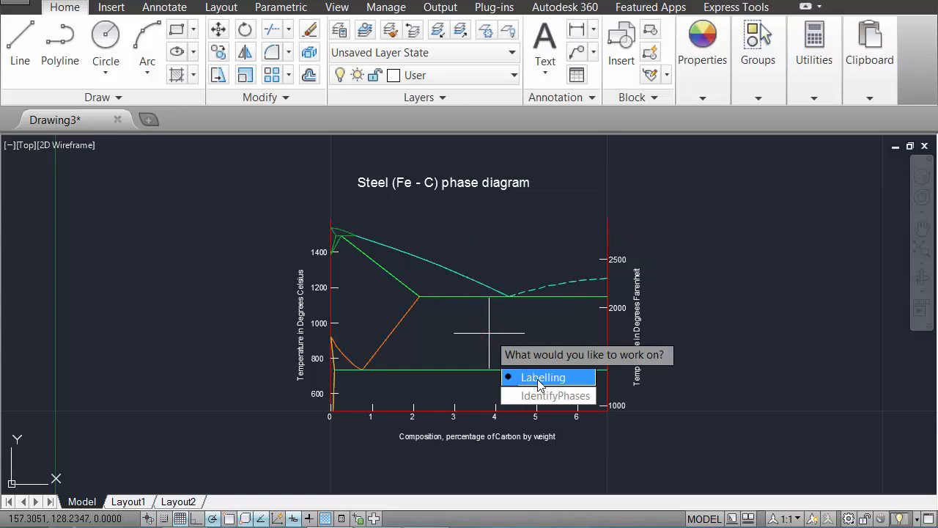
mouse_move(552, 396)
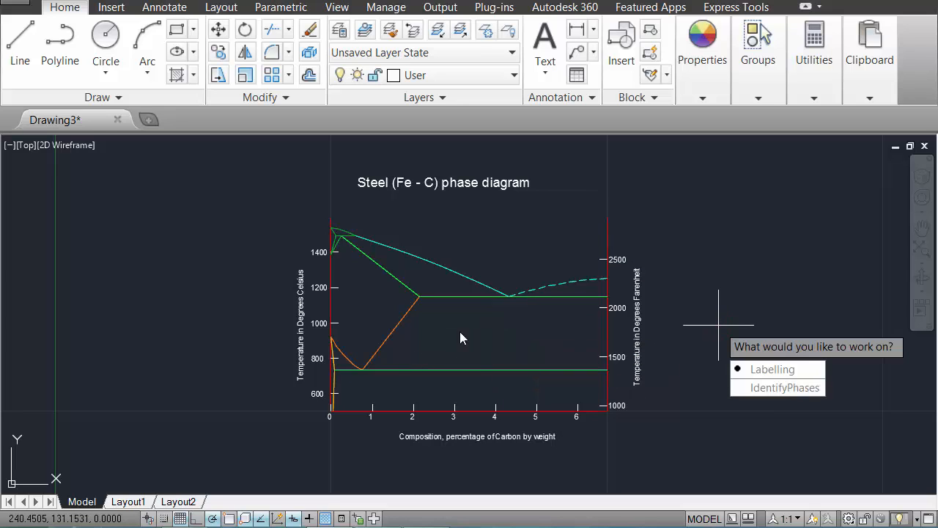
mouse_move(431, 294)
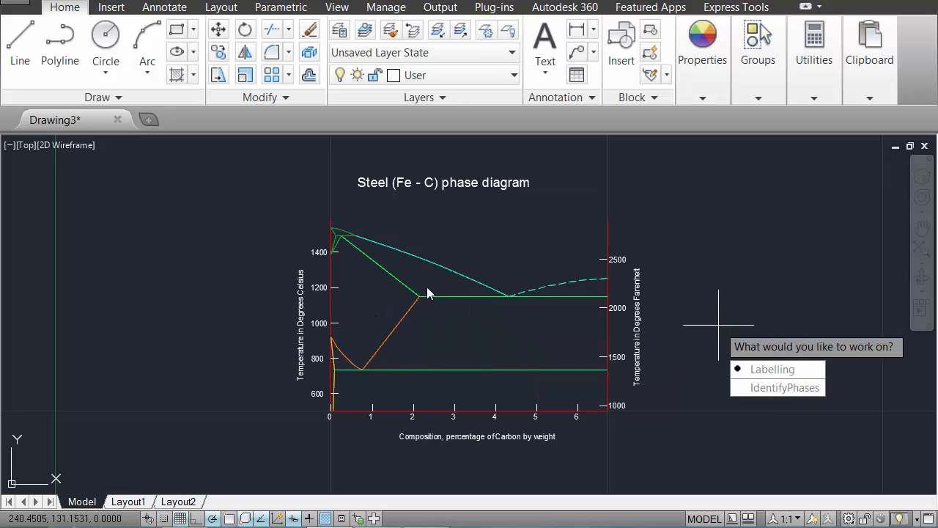
mouse_move(489, 353)
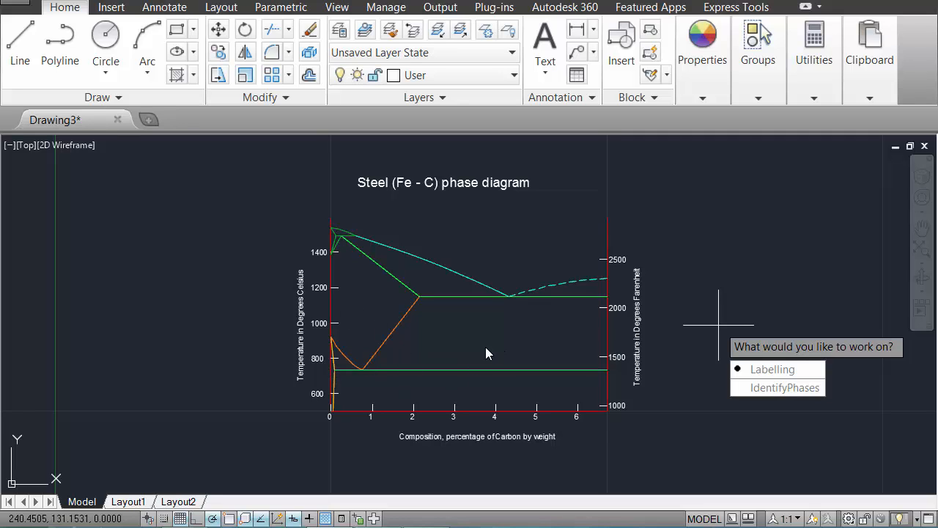
mouse_move(454, 355)
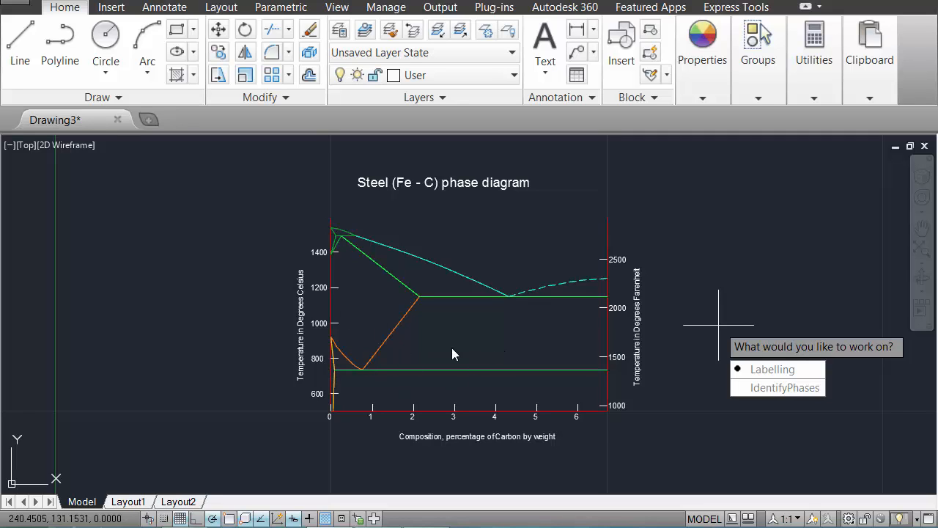
mouse_move(797, 293)
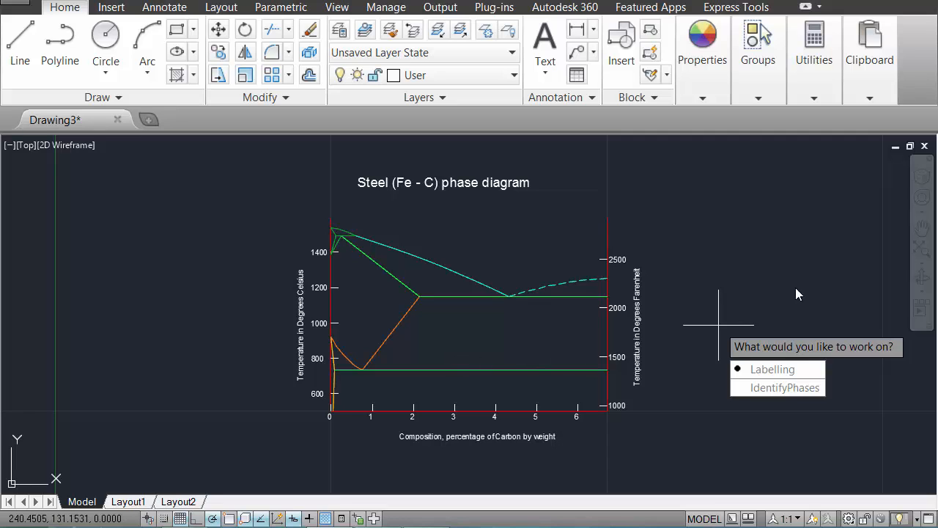
mouse_move(710, 304)
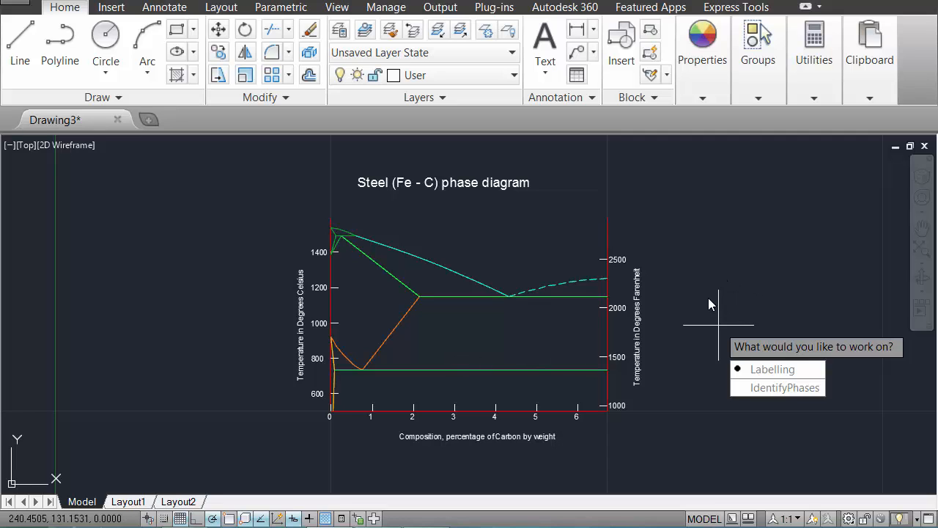
mouse_move(712, 300)
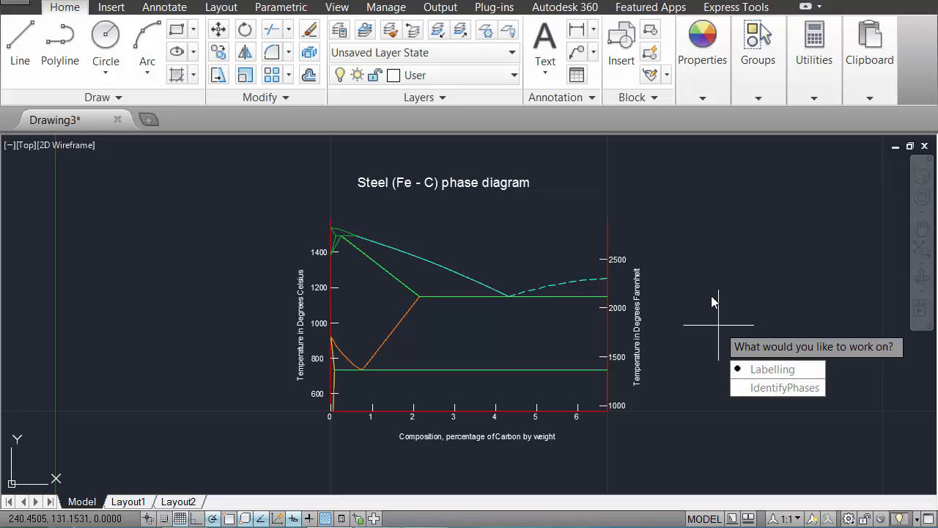
mouse_move(712, 336)
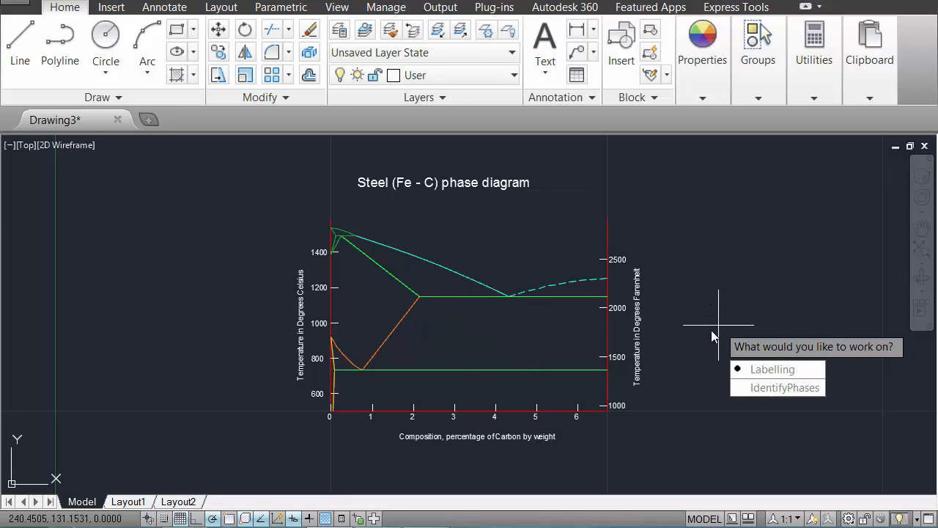
mouse_move(762, 381)
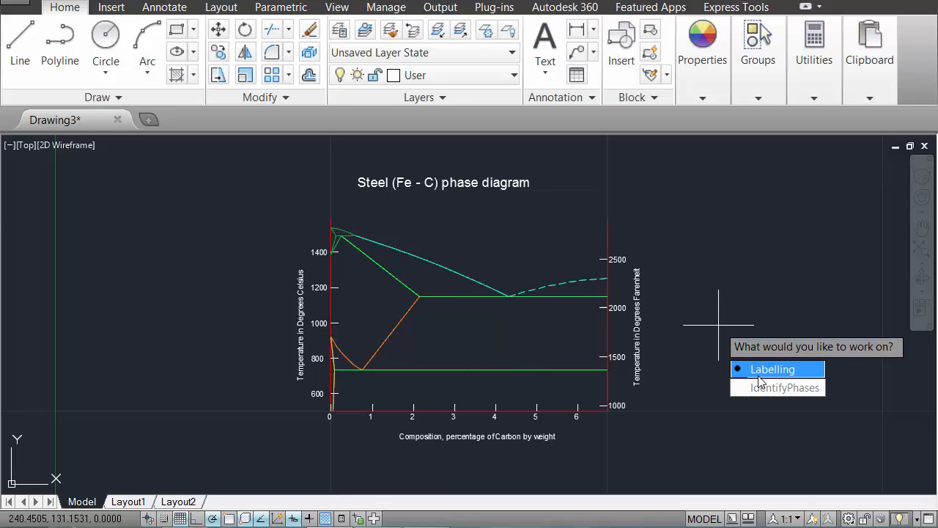
mouse_move(791, 349)
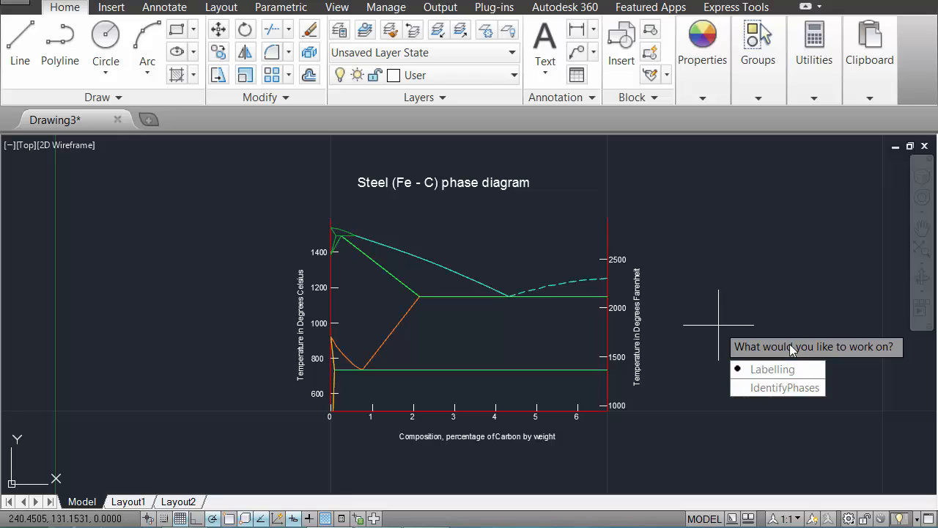
mouse_move(771, 369)
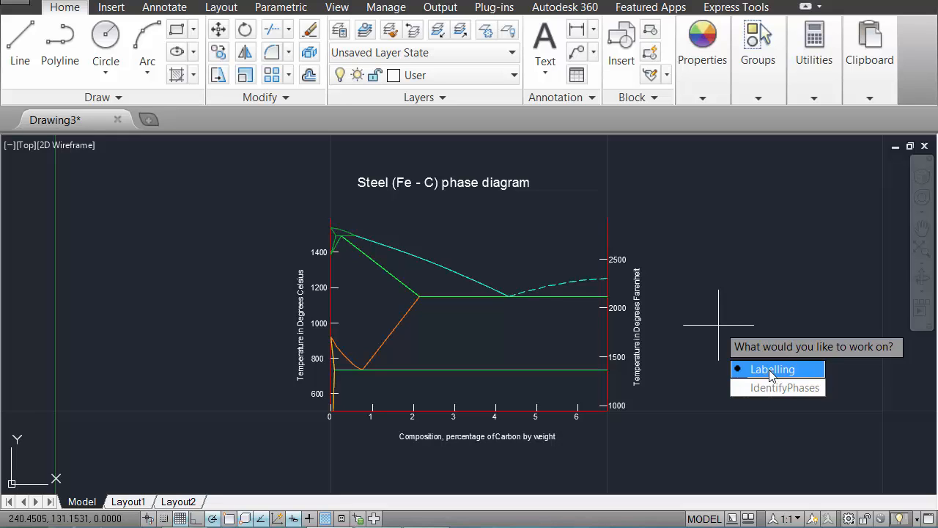
mouse_move(762, 369)
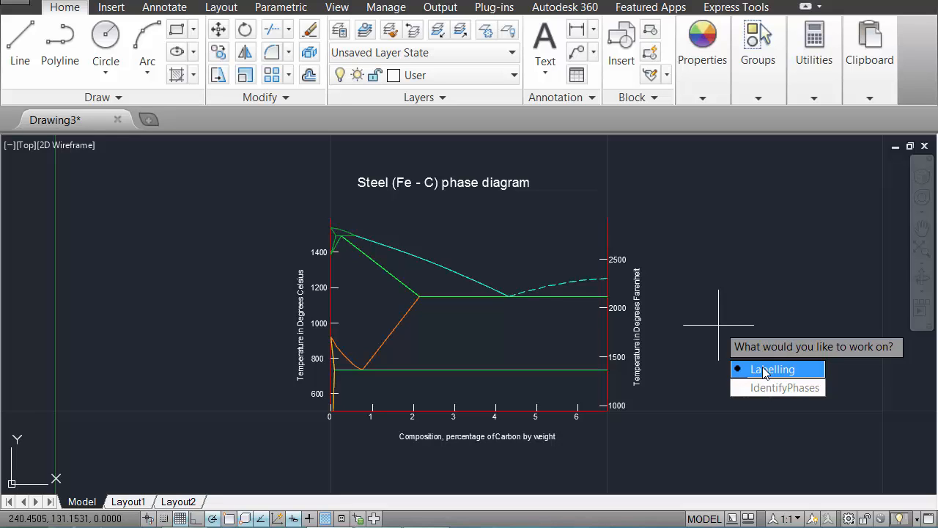
mouse_move(698, 280)
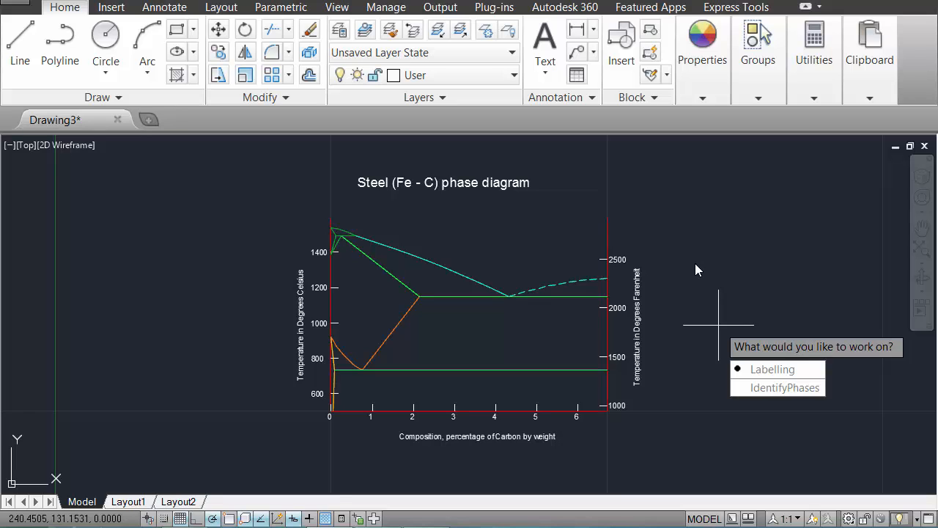
mouse_move(701, 302)
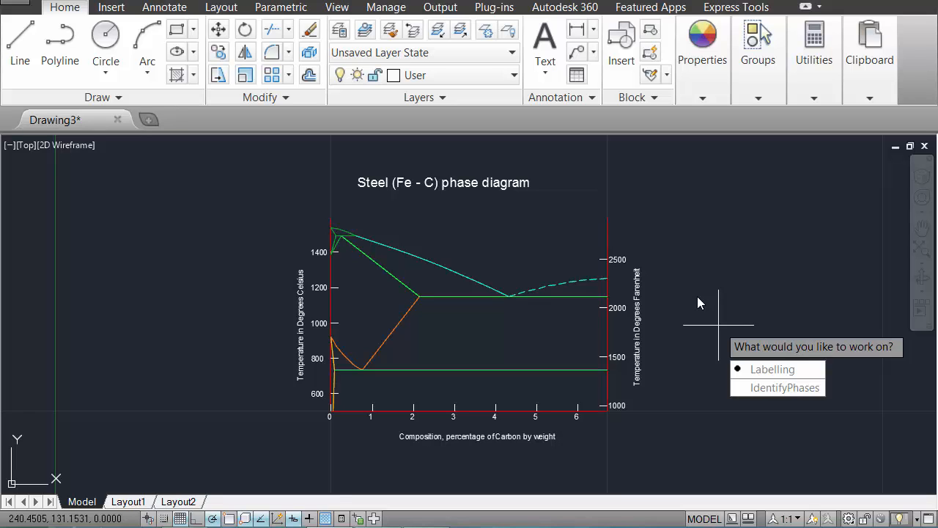